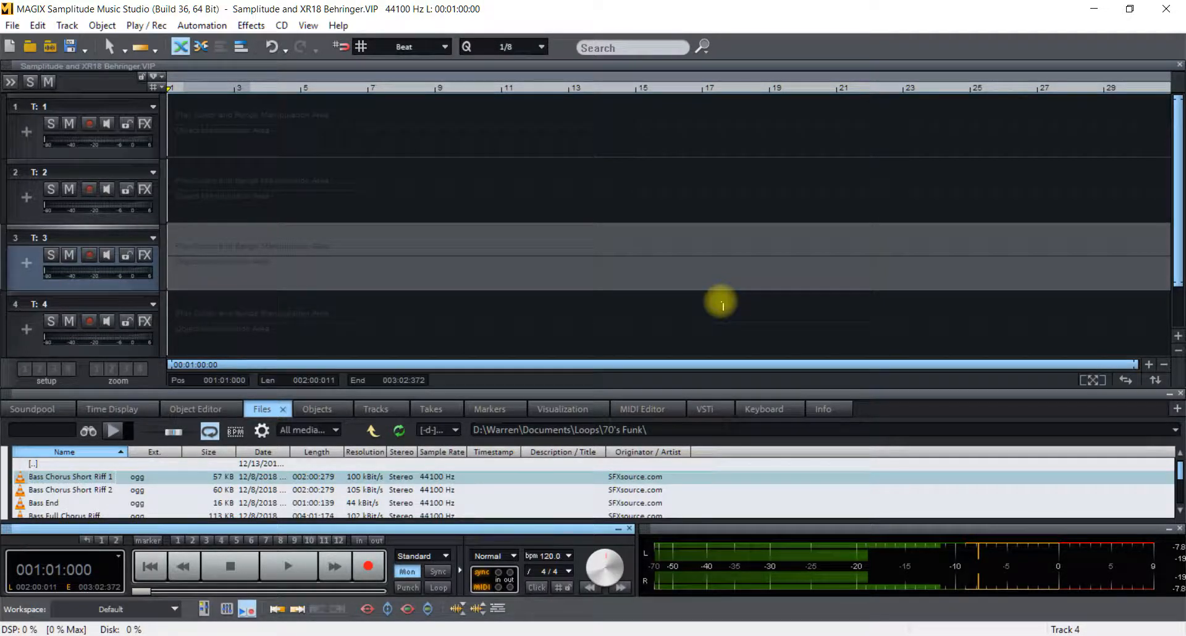
pyautogui.moveTo(696, 297)
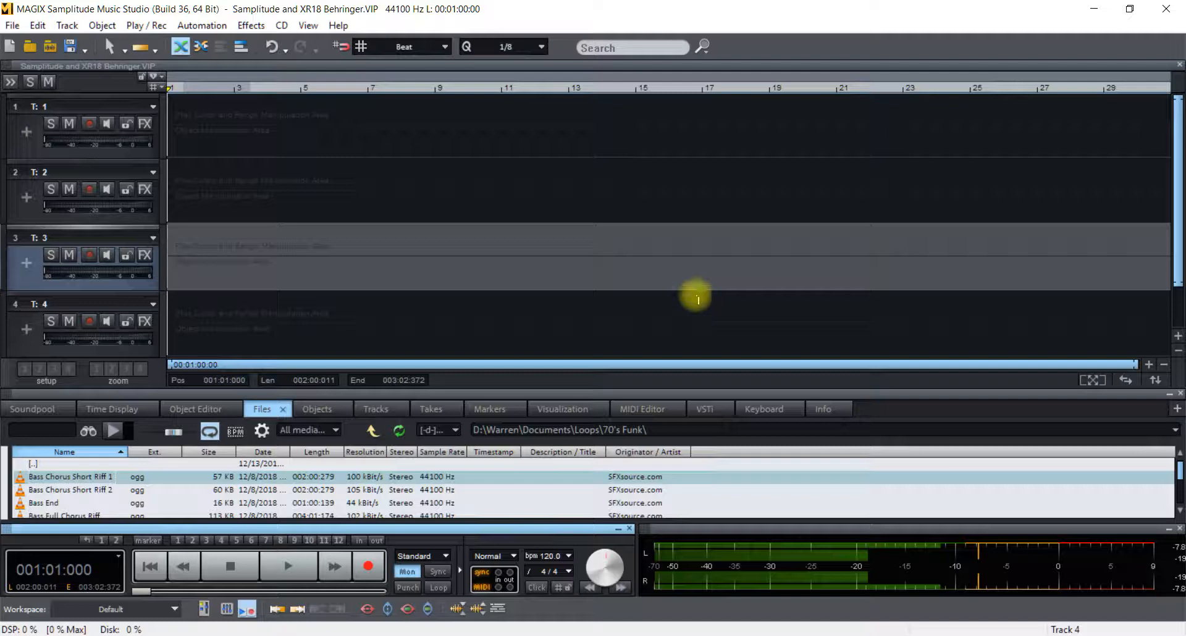
# Show the File menu's Program Preferences submenu with System/Audio
pyautogui.click(11, 25)
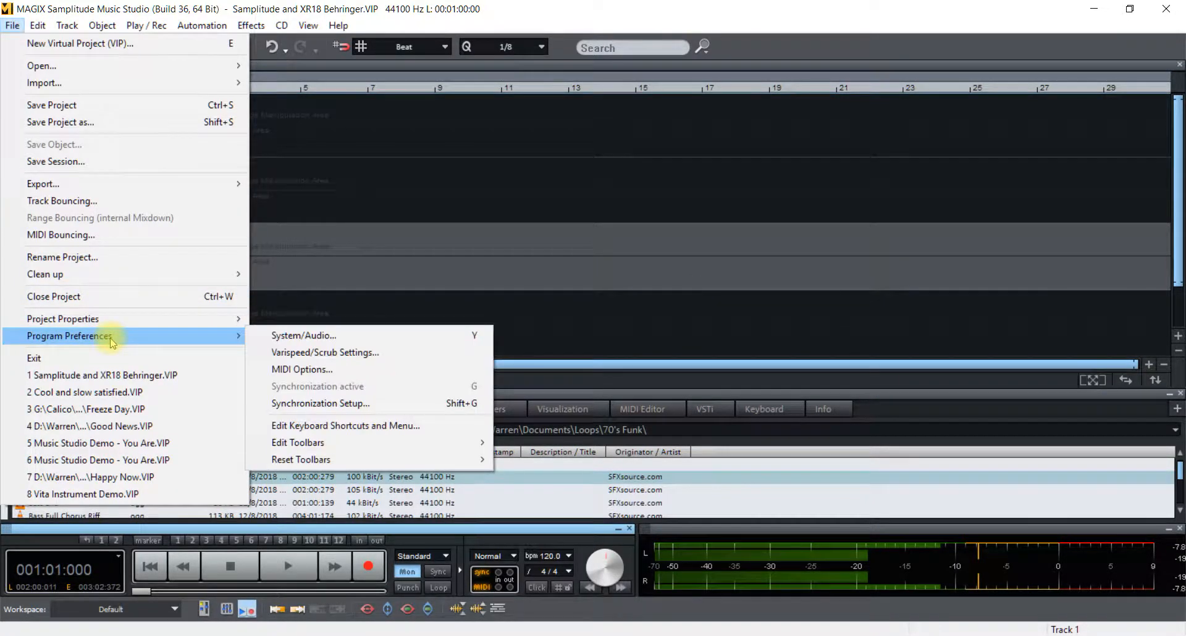
pyautogui.moveTo(336, 339)
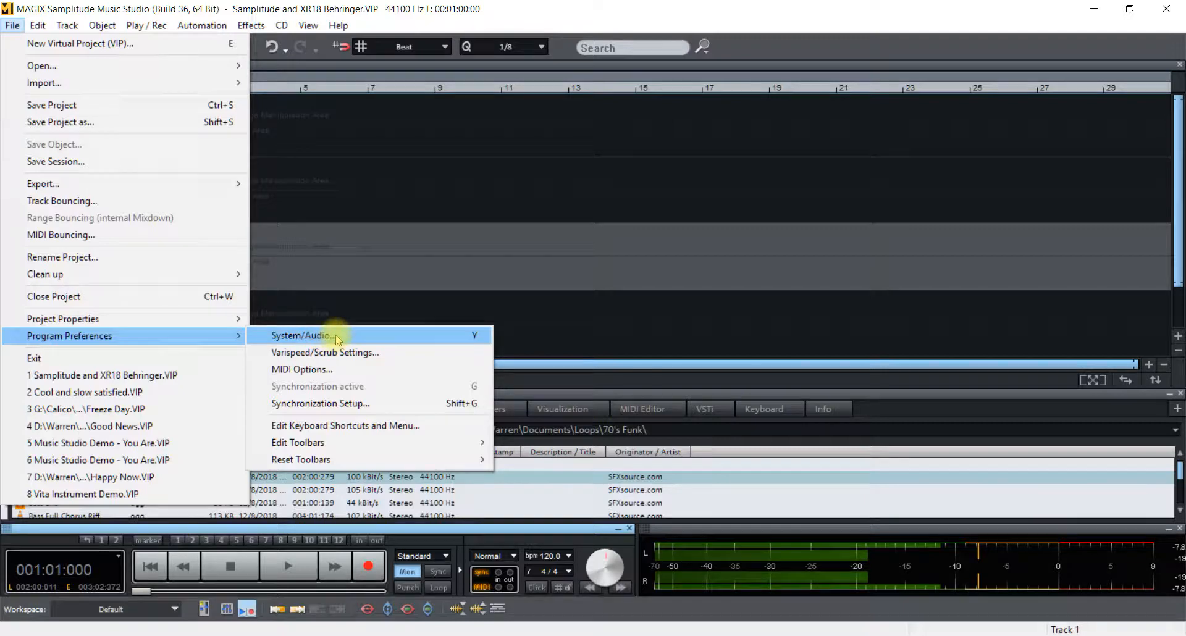
# Open the System/Audio options on Audio Setup, with the X18 ASIO driver selected
pyautogui.click(301, 336)
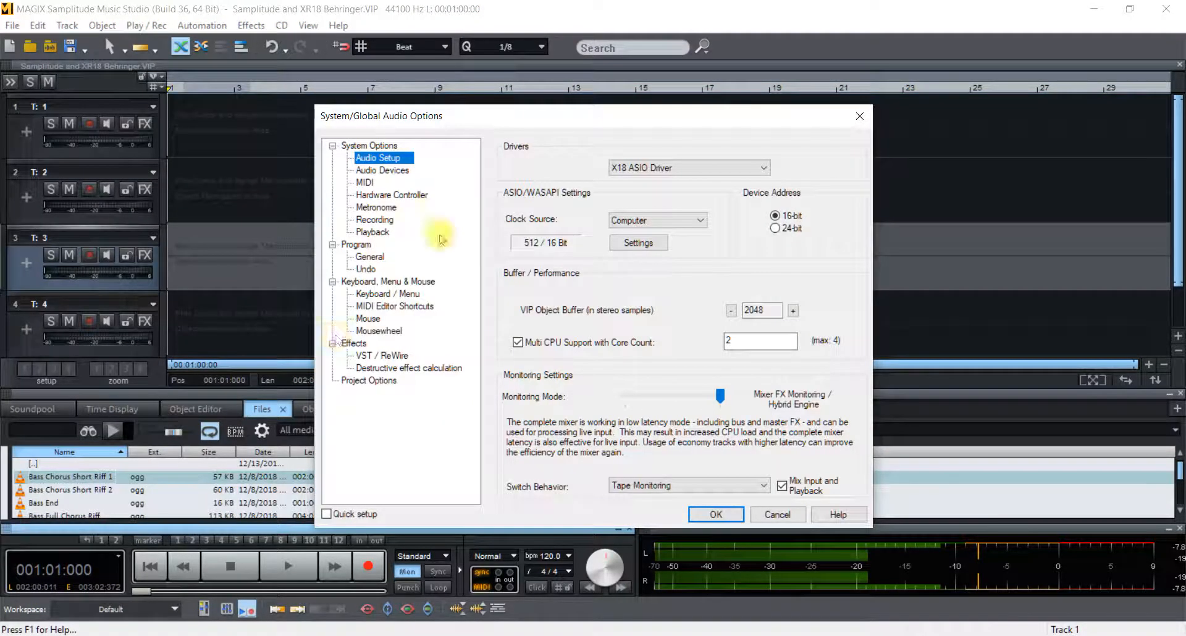
pyautogui.moveTo(685, 168)
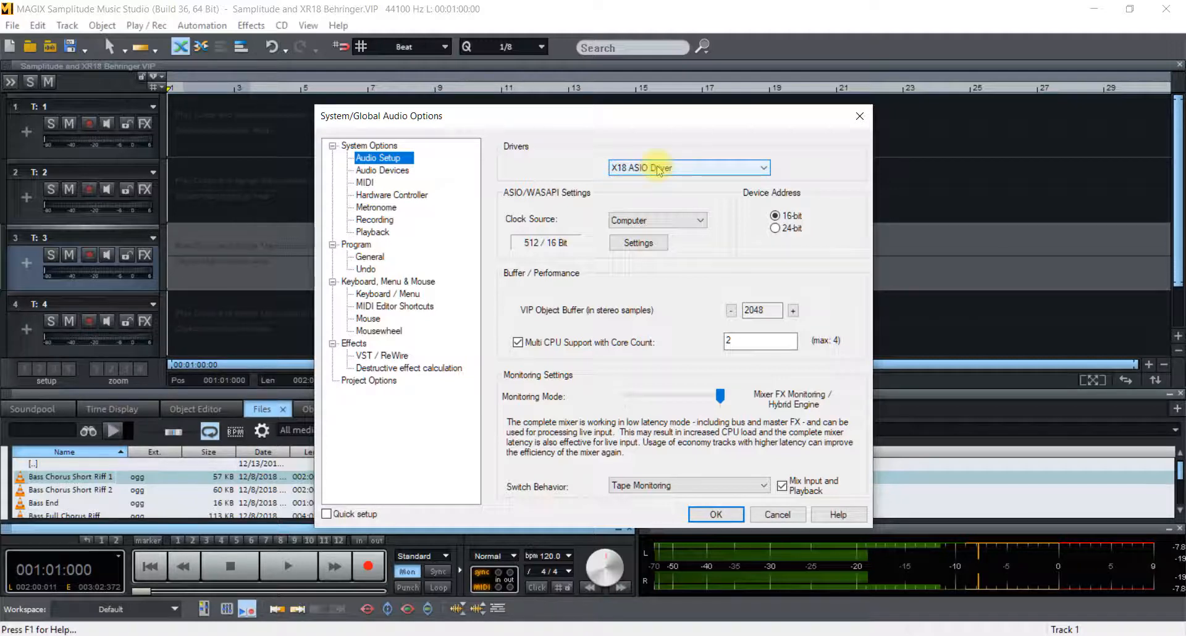
pyautogui.moveTo(410, 230)
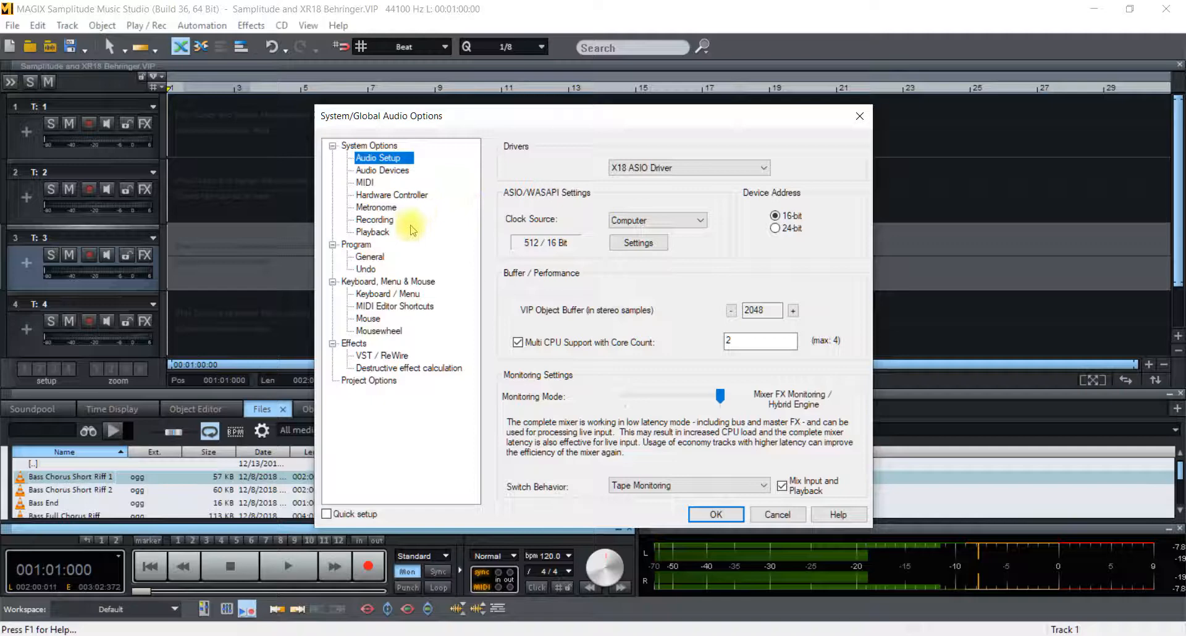
# Set Global Play Device to X18 ASIO Driver Out (17+18) and close the audio options
pyautogui.click(371, 232)
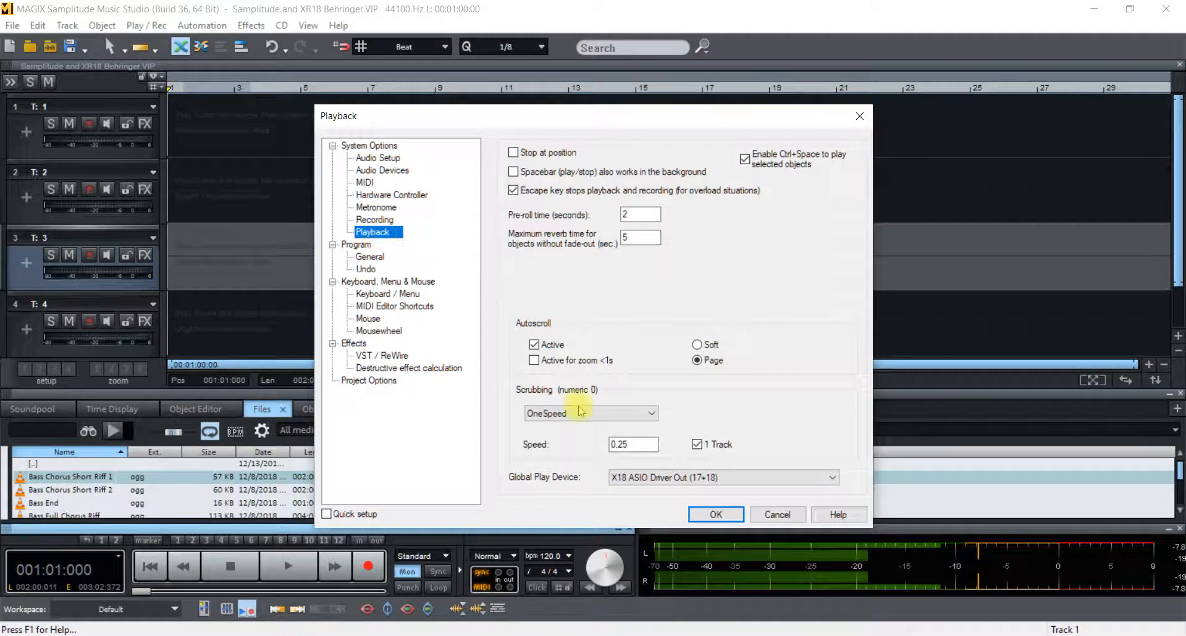
pyautogui.click(830, 477)
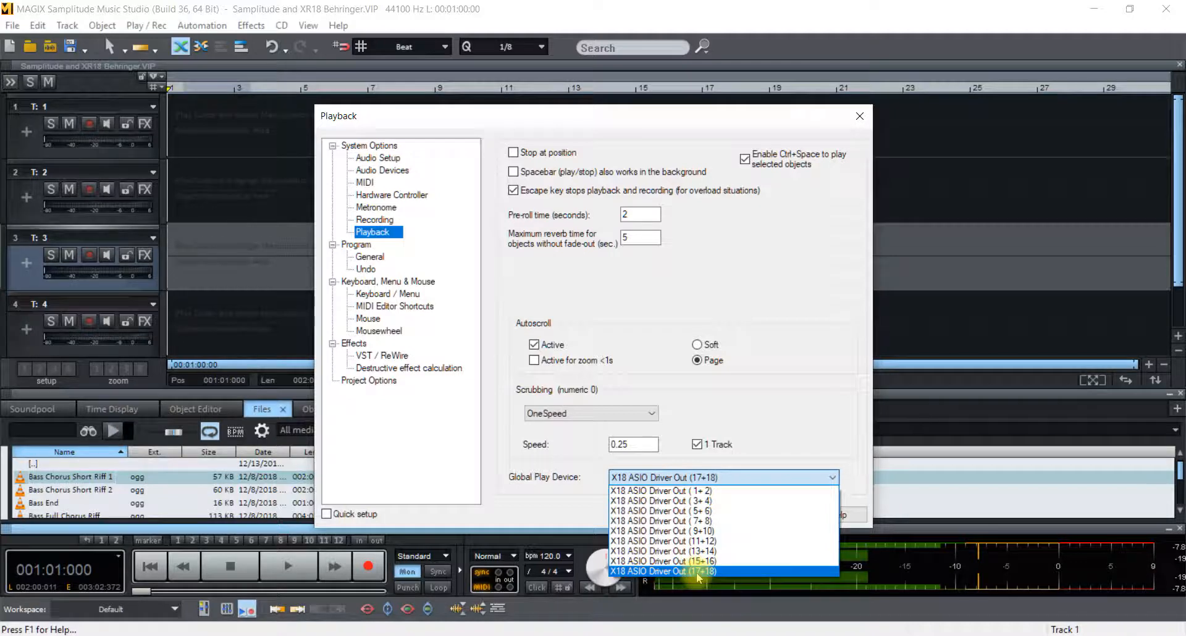
pyautogui.click(663, 571)
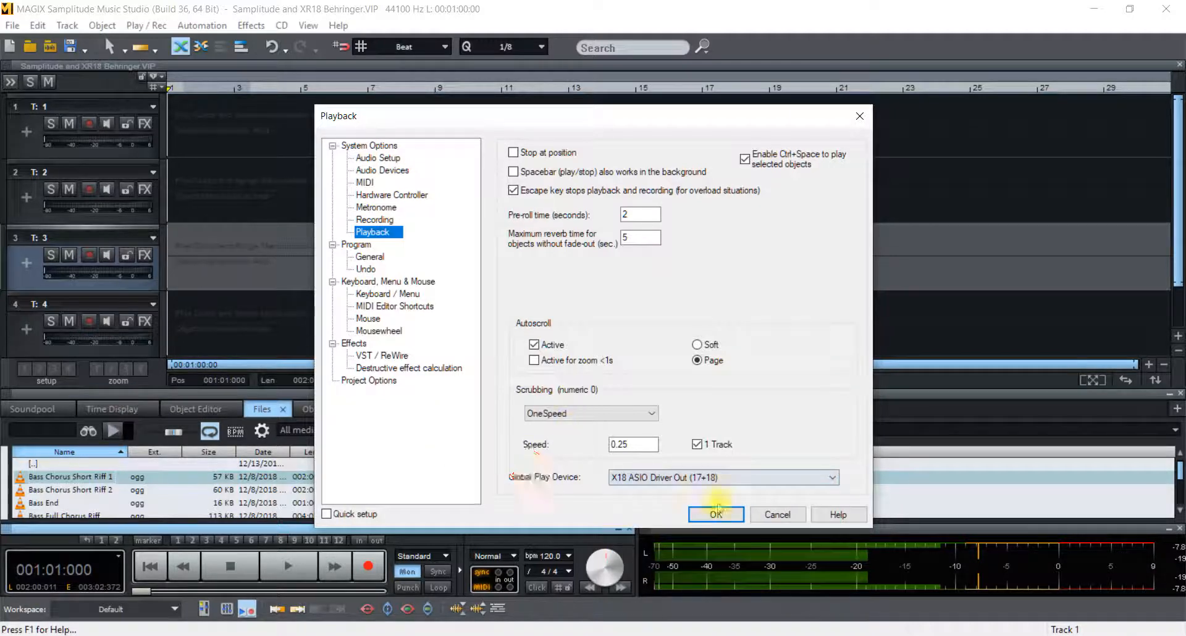
pyautogui.moveTo(382, 170)
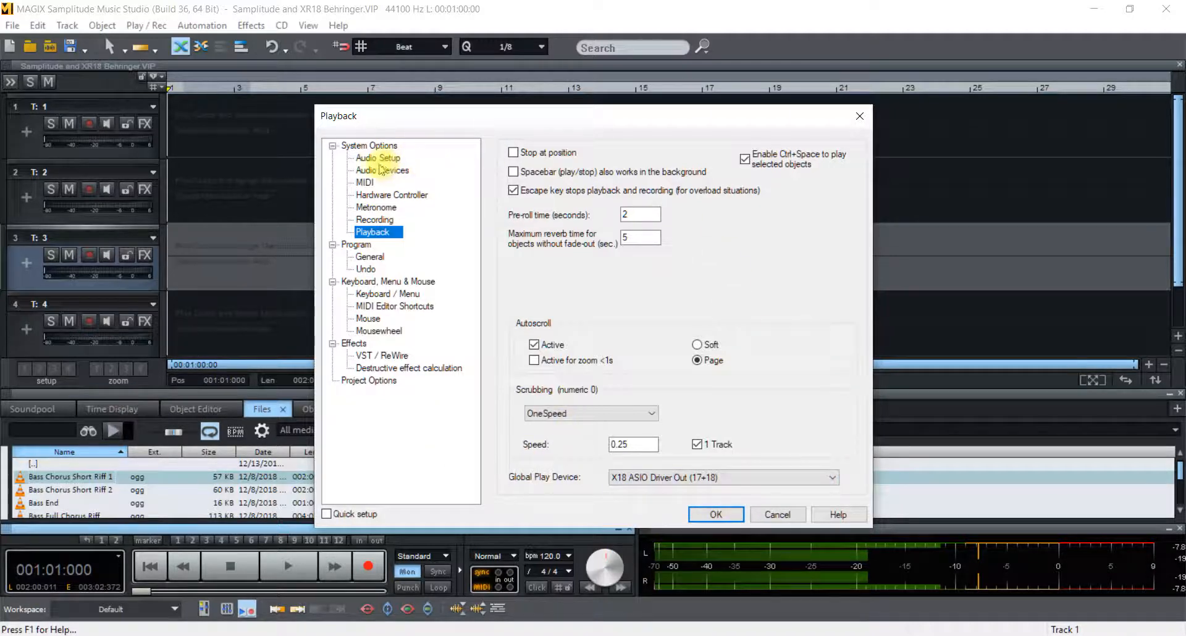
pyautogui.click(377, 158)
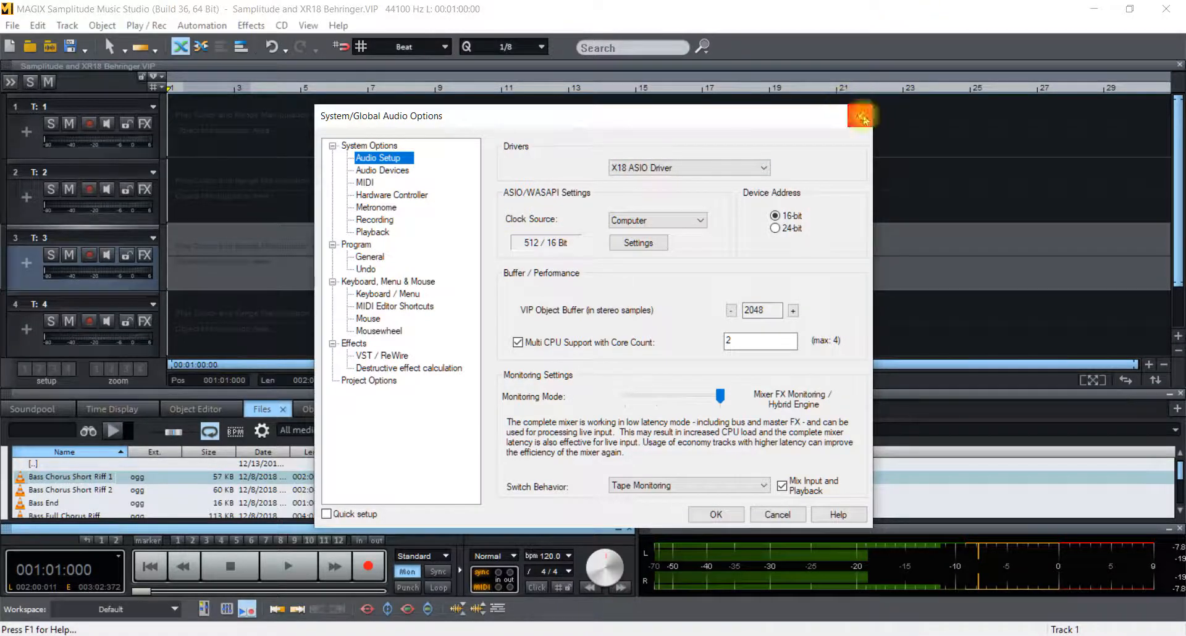
pyautogui.click(862, 116)
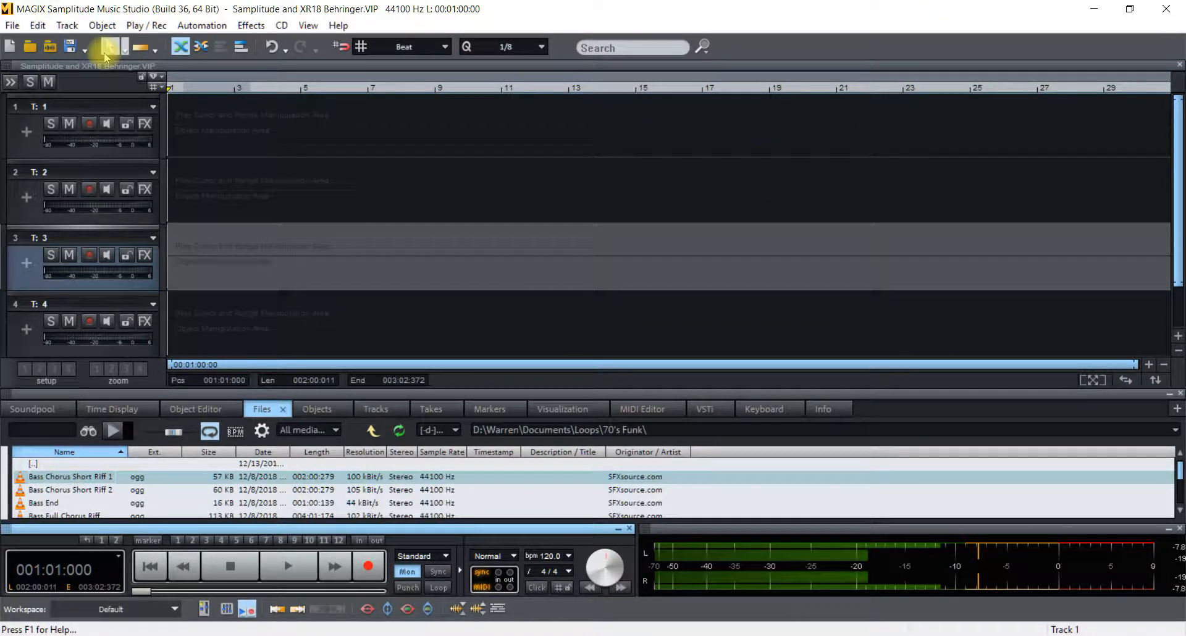
# Open Project Information and show its General page with the 44100 Hz sample rate
pyautogui.click(11, 25)
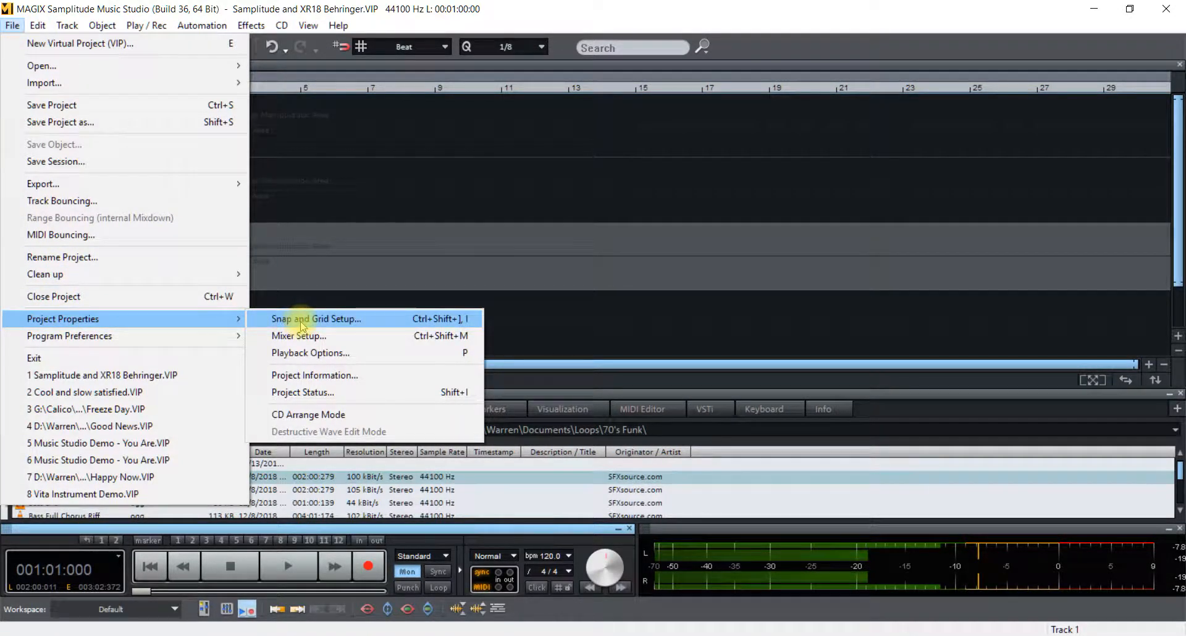
pyautogui.click(314, 375)
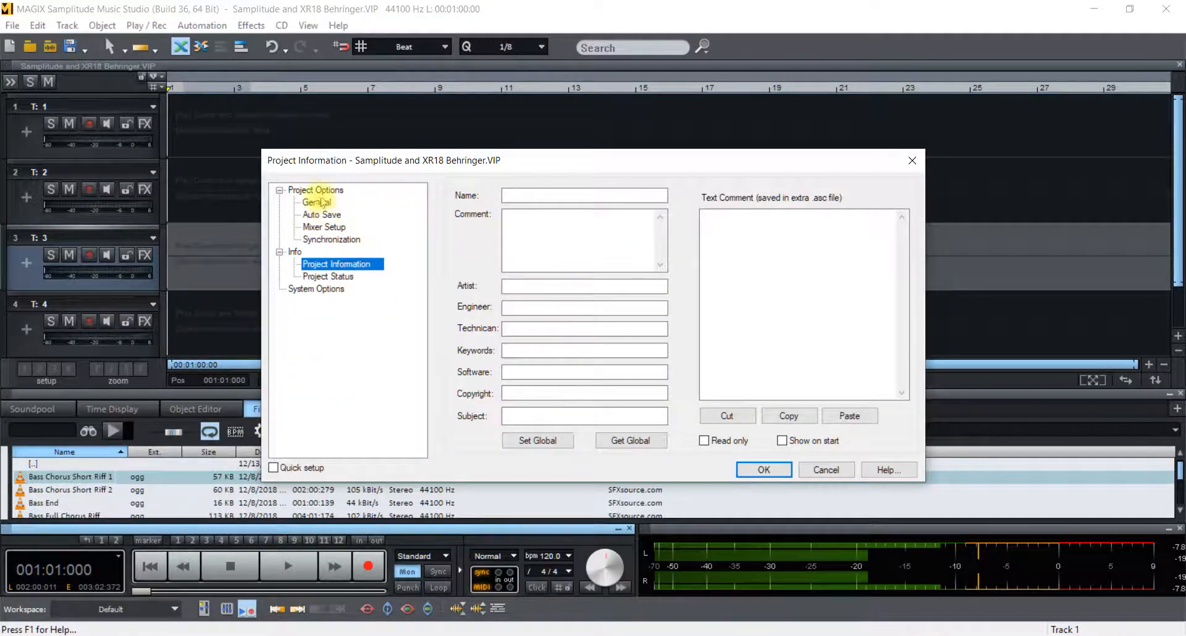
pyautogui.click(317, 202)
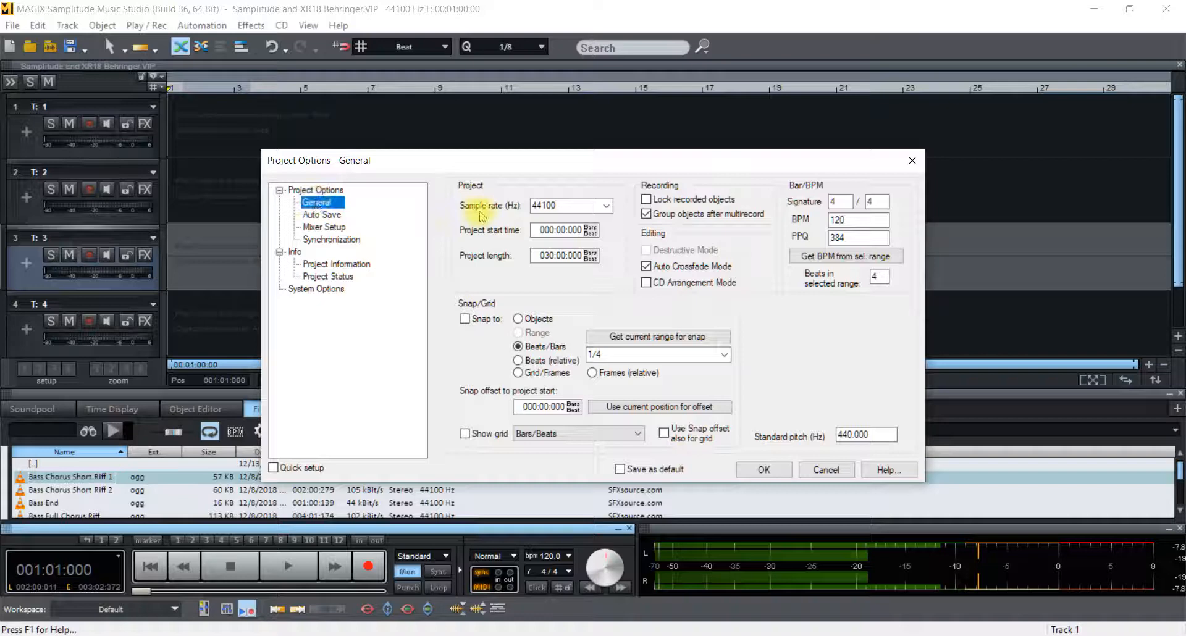
# Pick 44100 from the Sample rate (Hz) dropdown
pyautogui.click(607, 206)
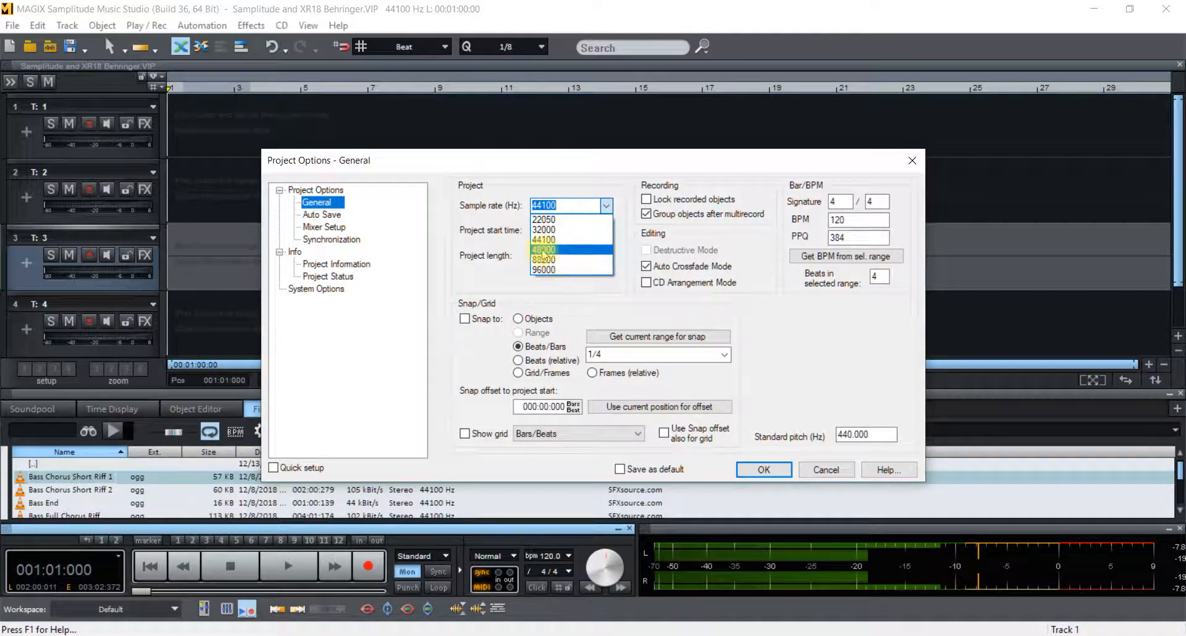
pyautogui.moveTo(543, 240)
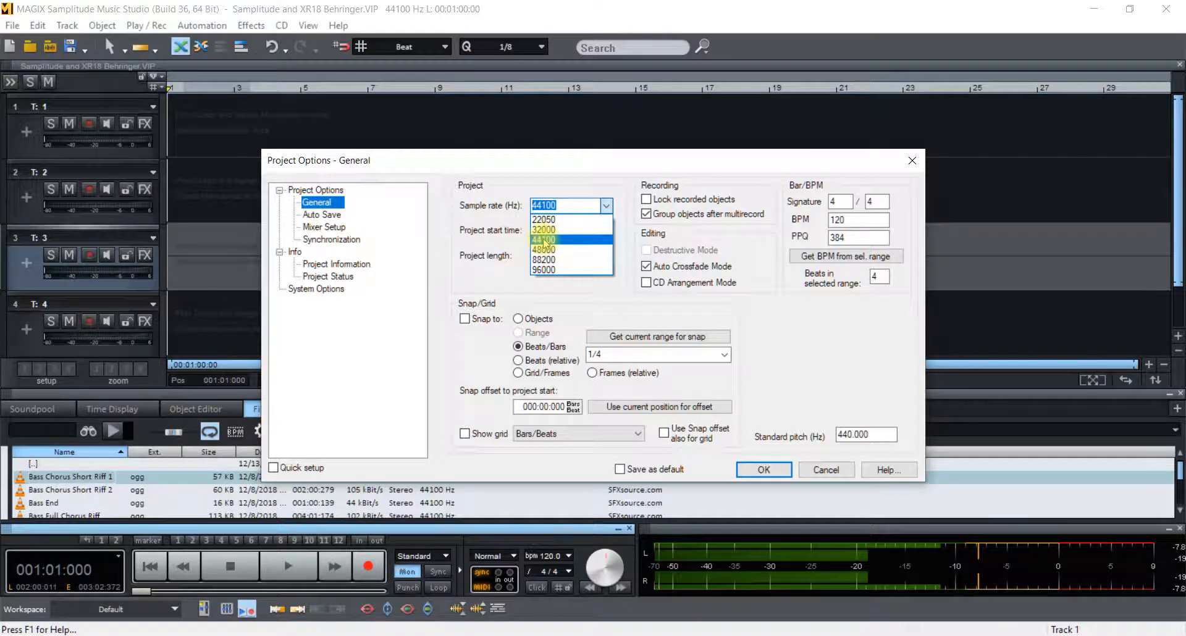
pyautogui.click(543, 240)
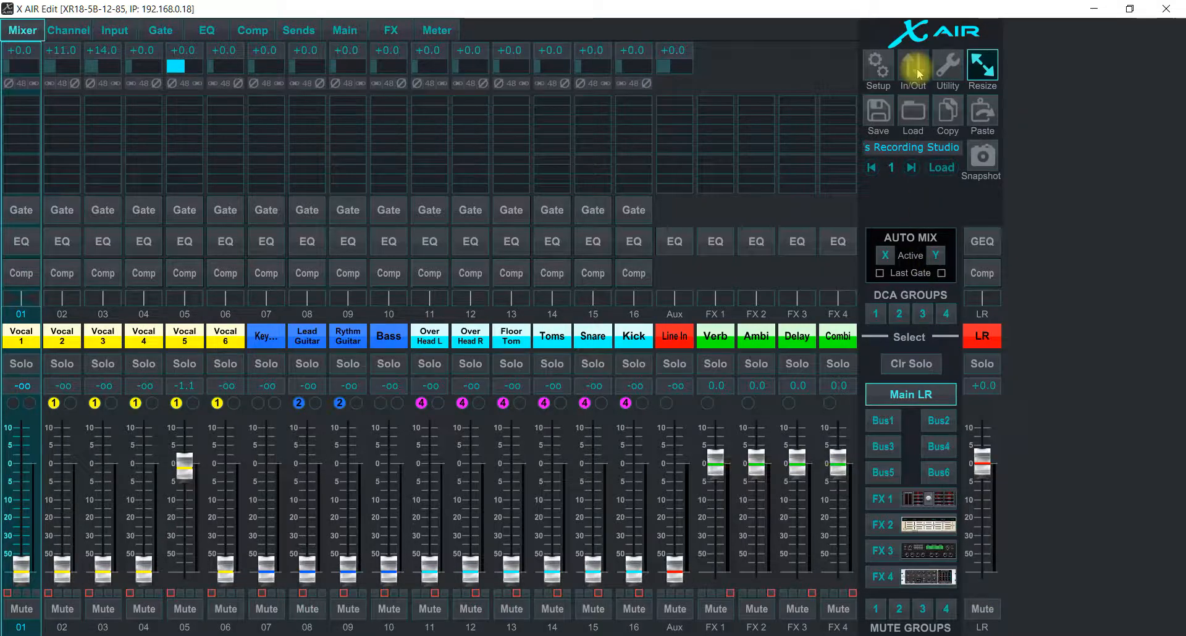
pyautogui.moveTo(879, 68)
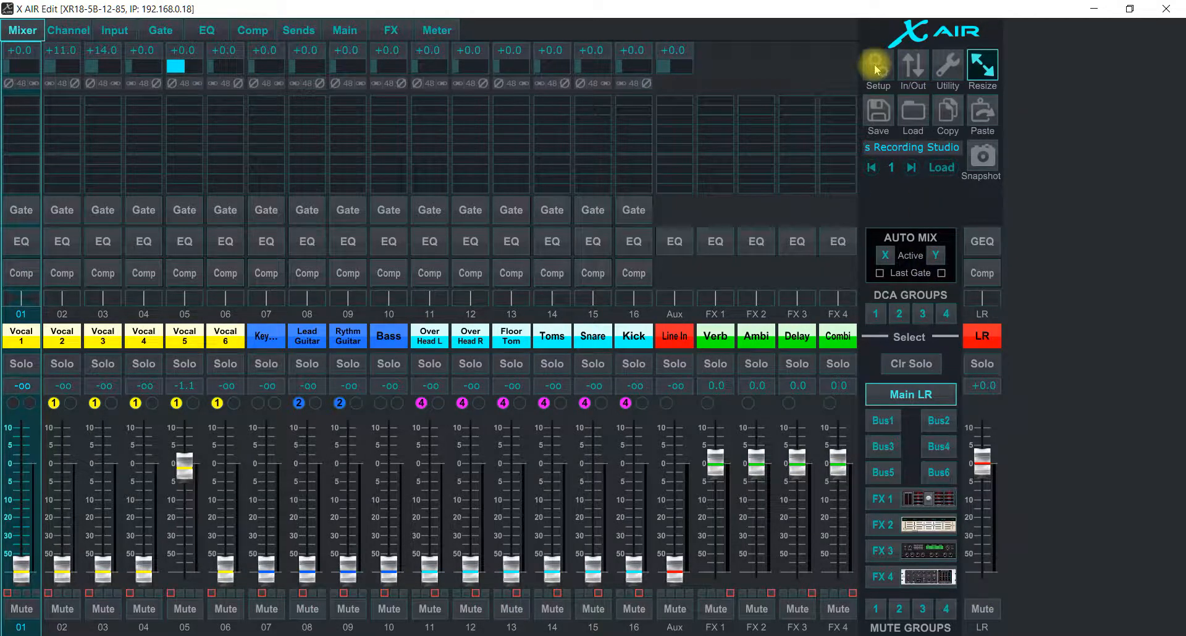
pyautogui.click(877, 64)
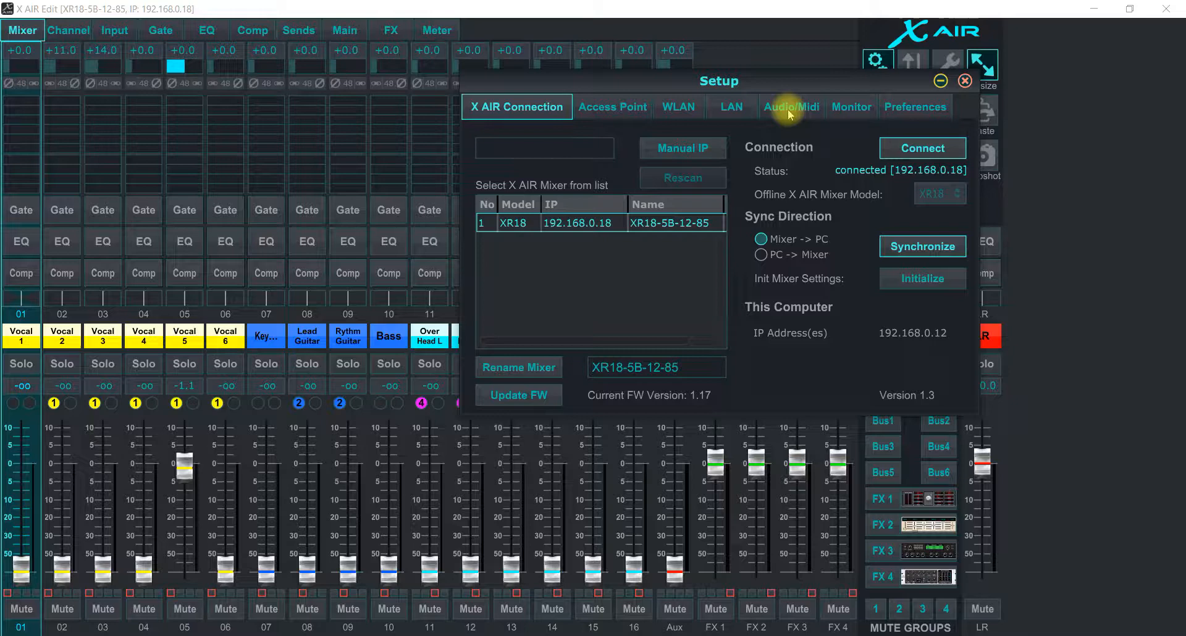
pyautogui.click(791, 107)
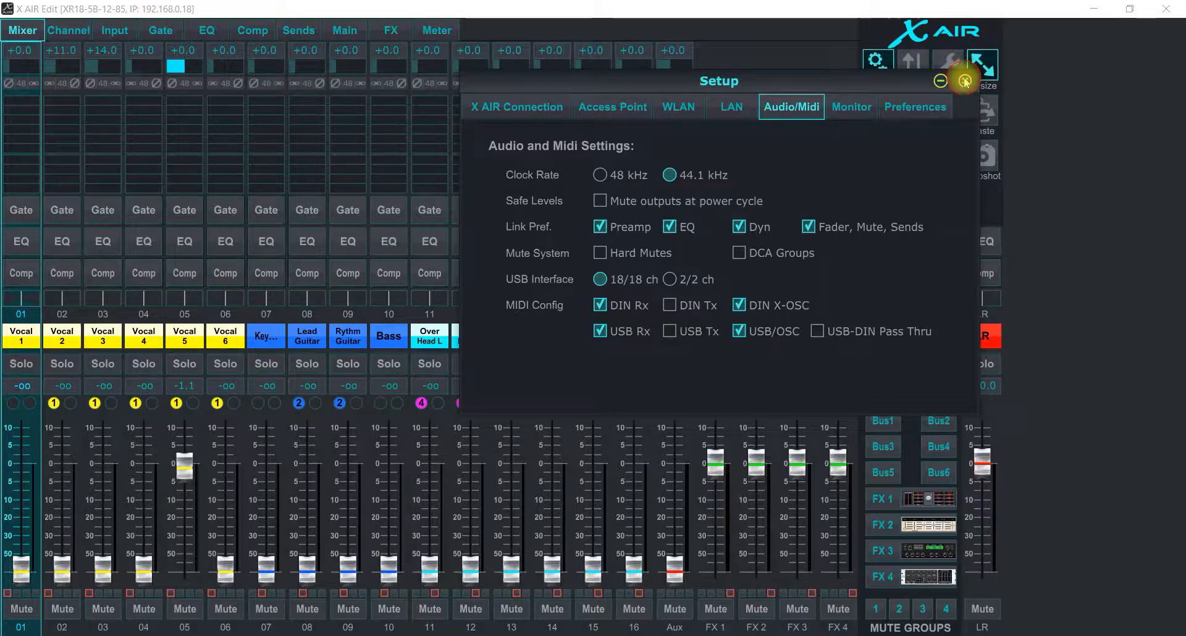
pyautogui.click(964, 80)
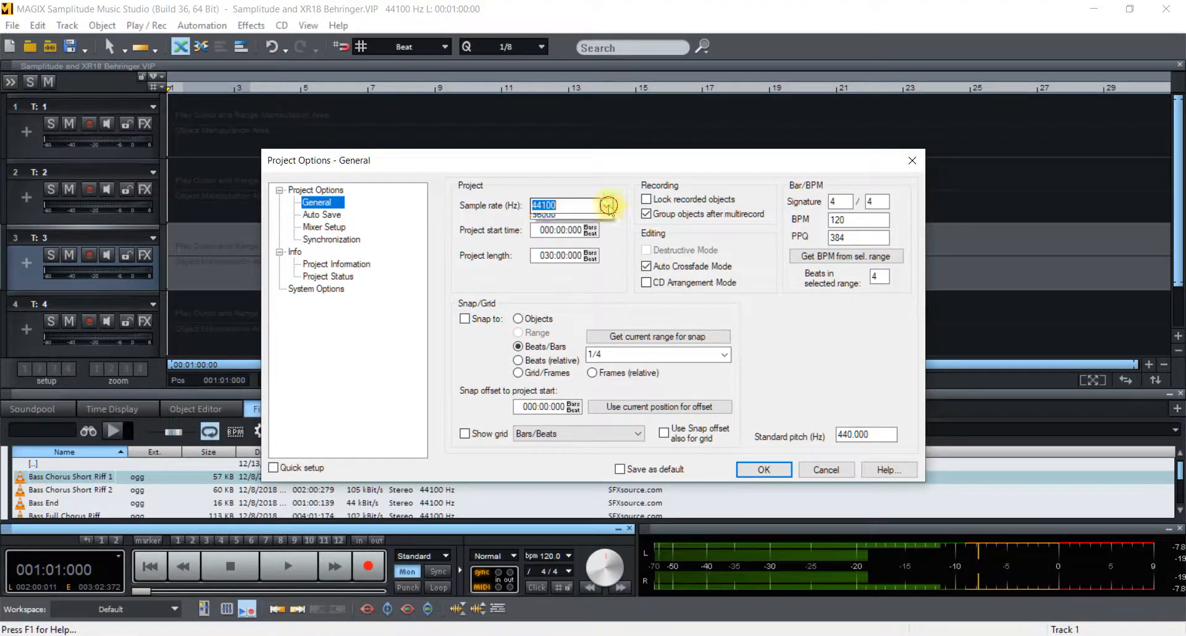
# Reselect 44100 Hz in the Sample rate dropdown and close Project Options
pyautogui.click(606, 205)
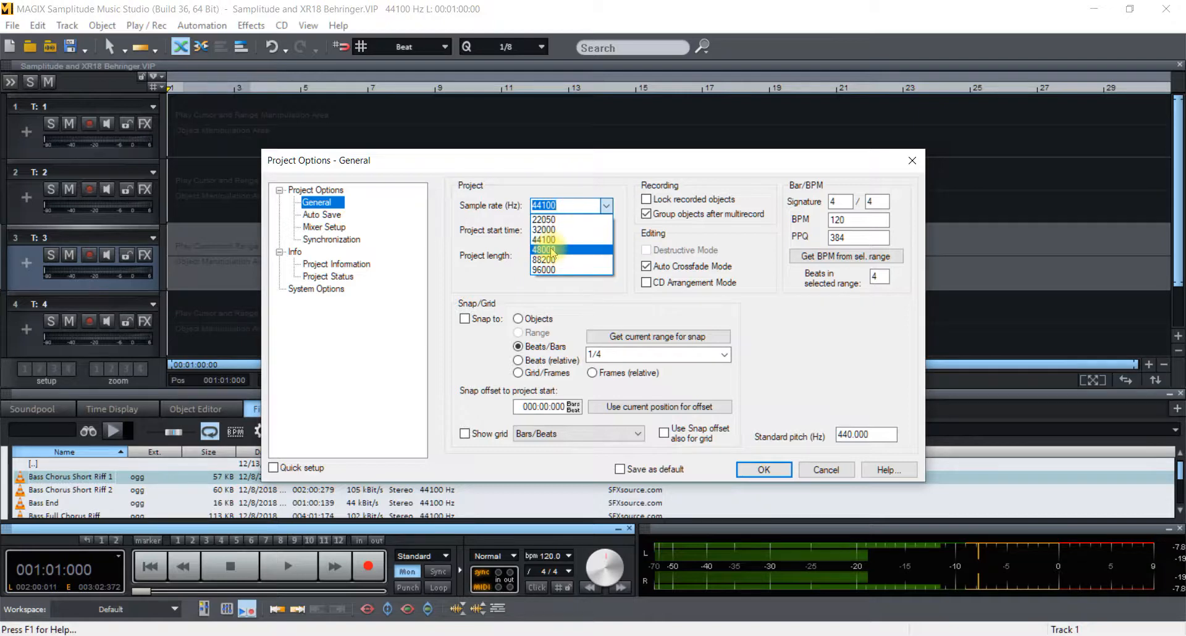
pyautogui.click(543, 249)
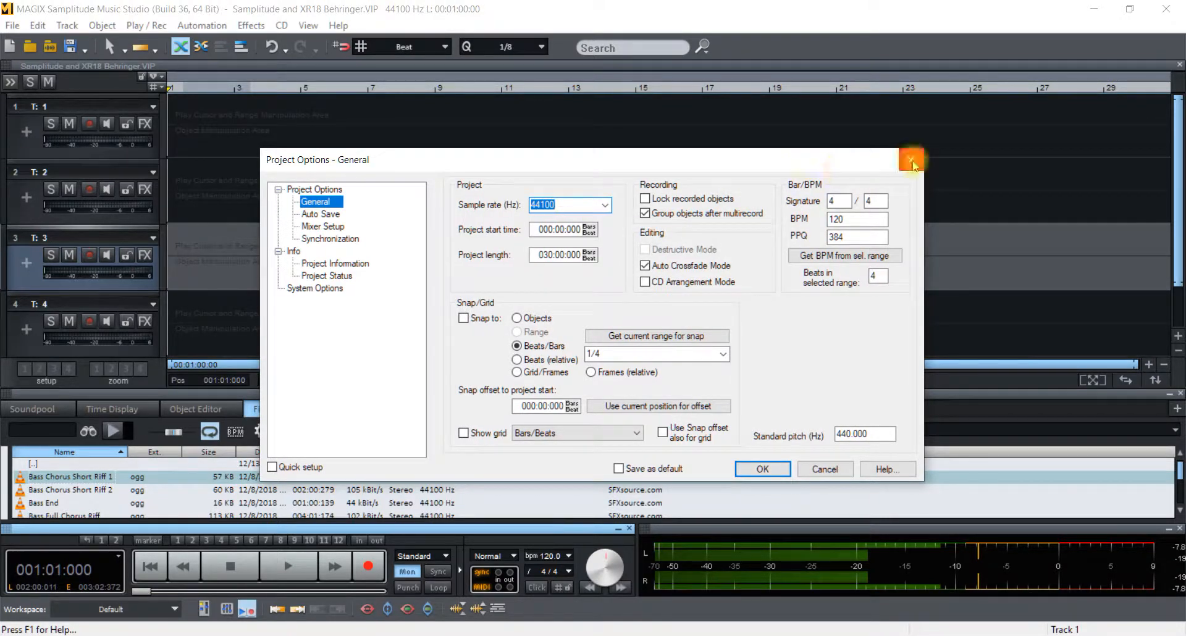
pyautogui.click(912, 160)
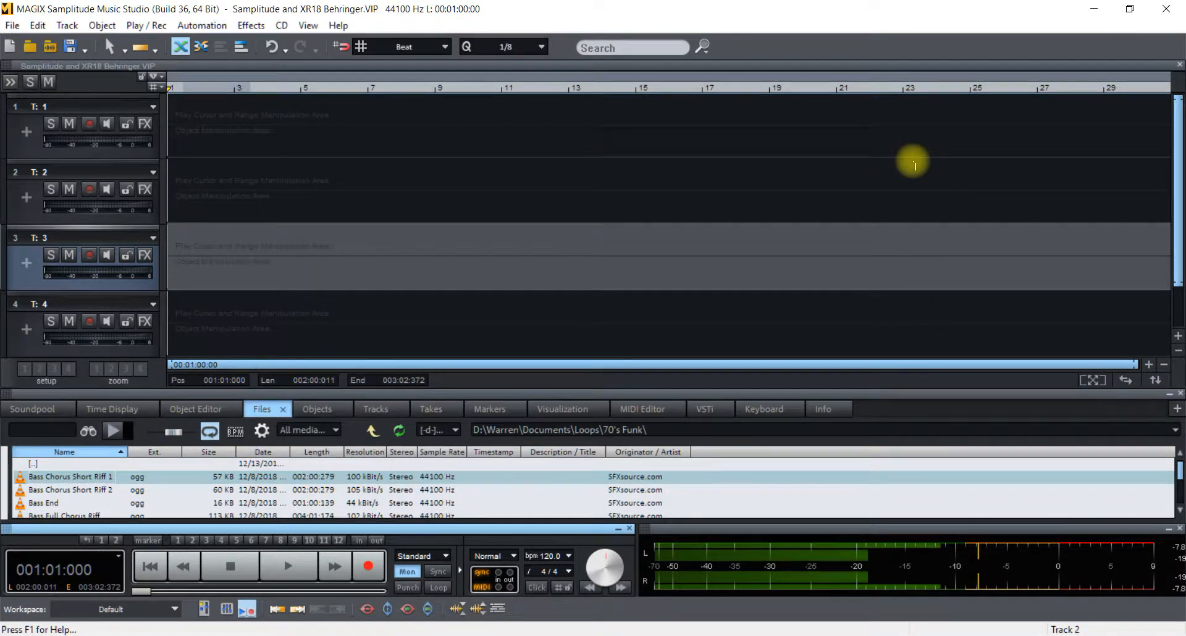
pyautogui.moveTo(1029, 269)
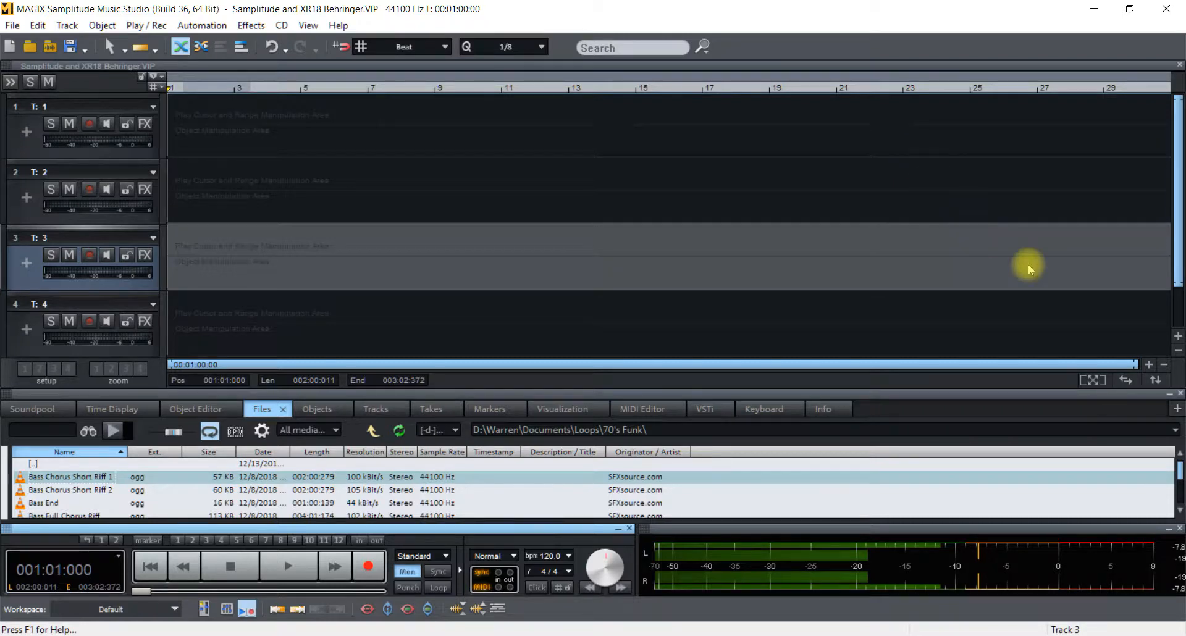
pyautogui.moveTo(1171, 400)
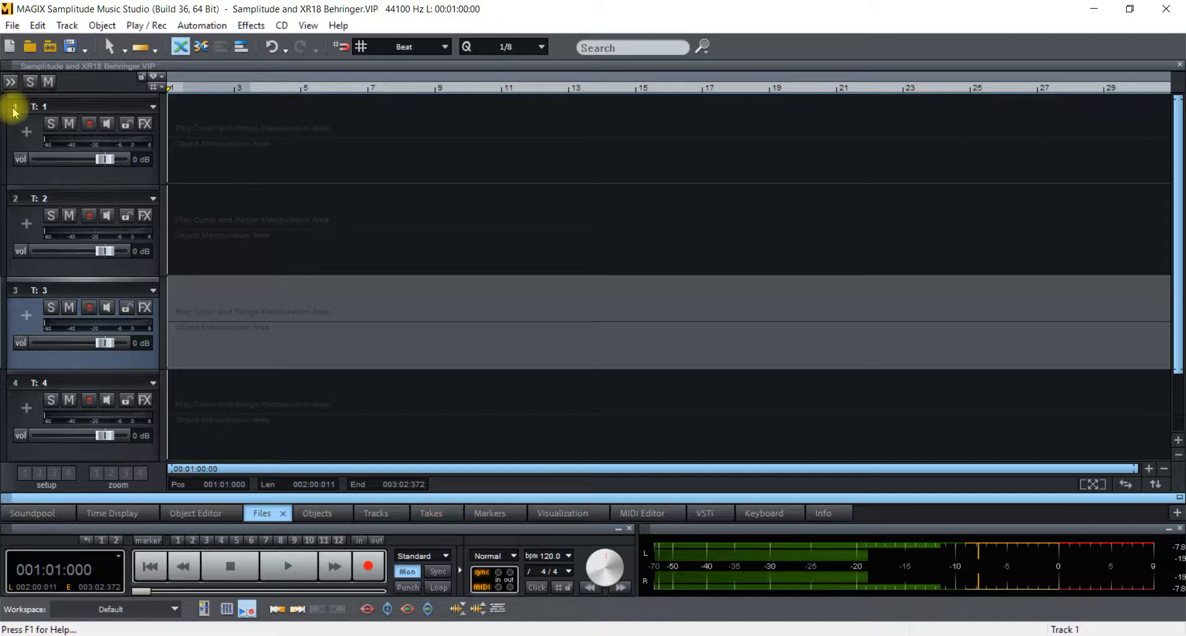
# Open the Track Editor panel, showing track 3 with input 1+2 to master
pyautogui.click(11, 81)
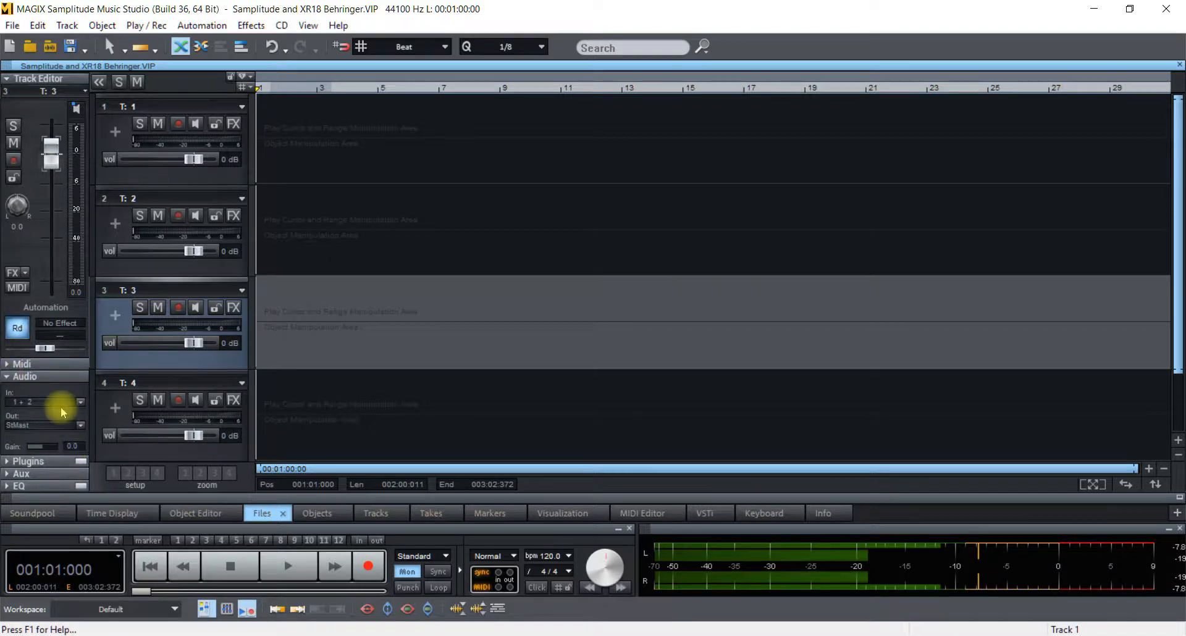
pyautogui.moveTo(43, 404)
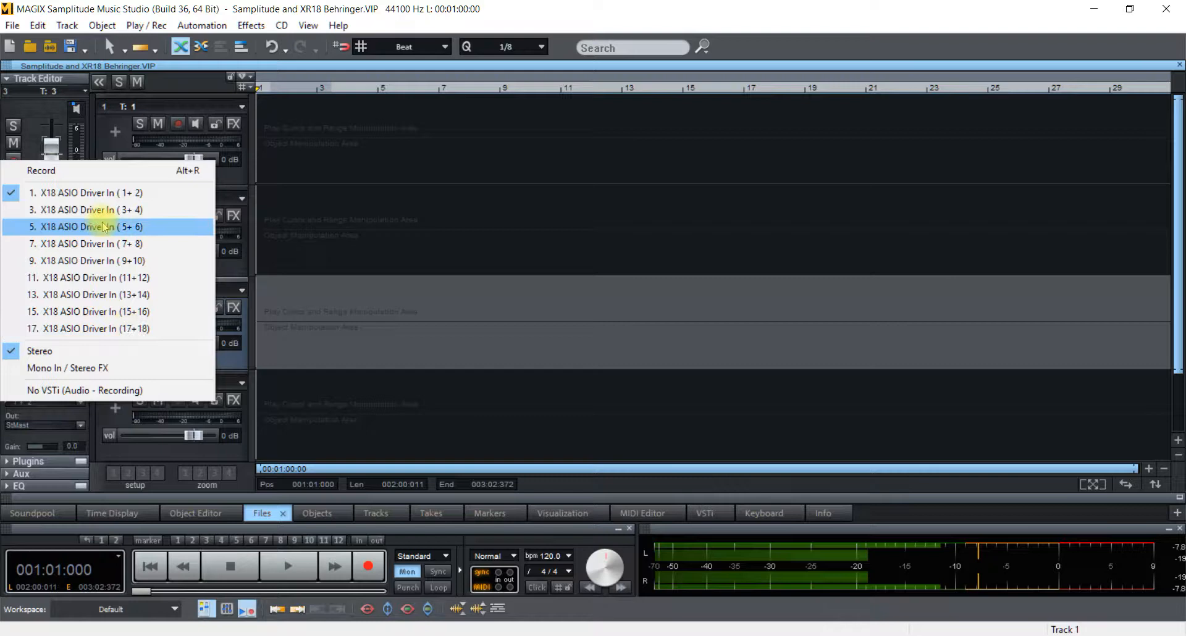
pyautogui.moveTo(67, 368)
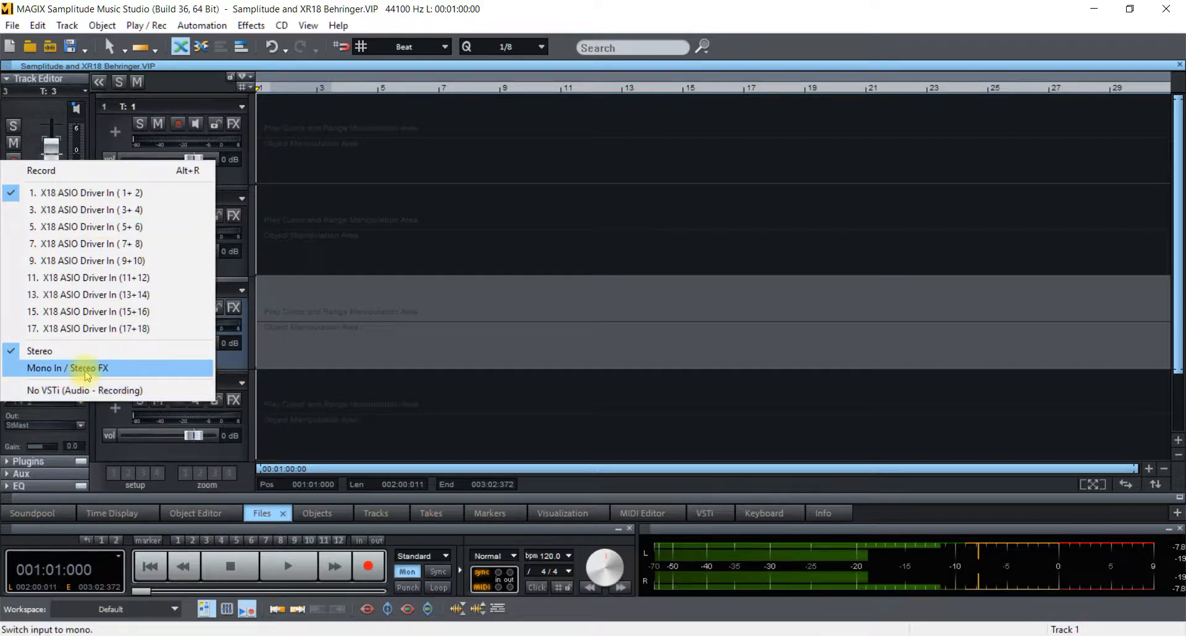
# Switch input to Mono In / Stereo FX, then select track 2 and set input 2
pyautogui.click(66, 367)
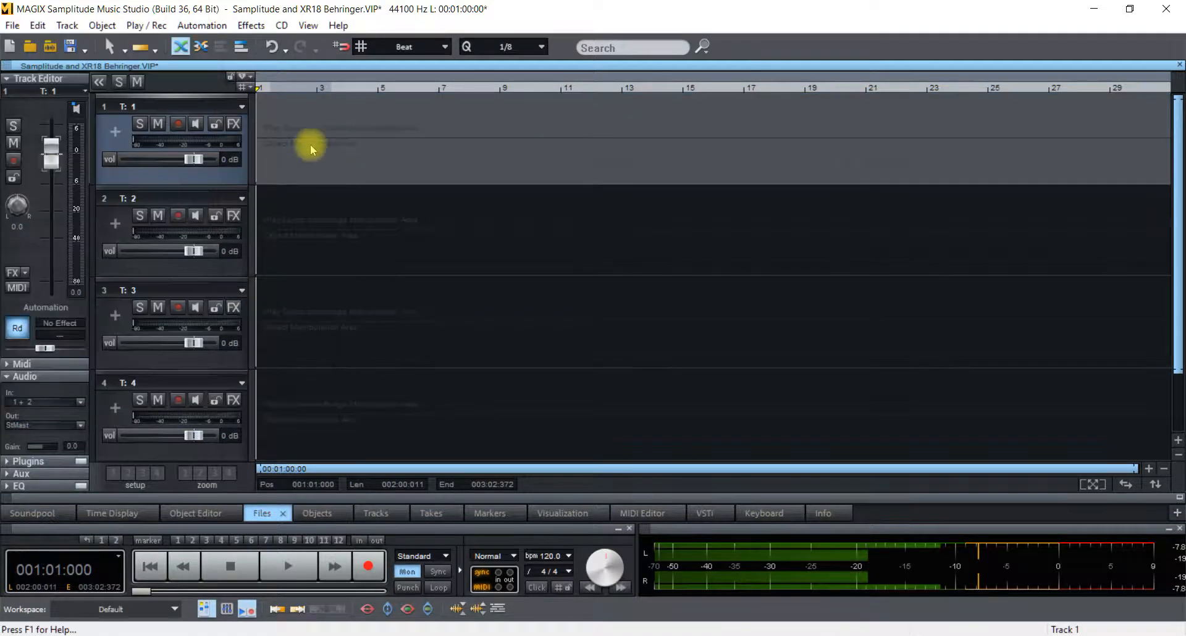
pyautogui.moveTo(282, 152)
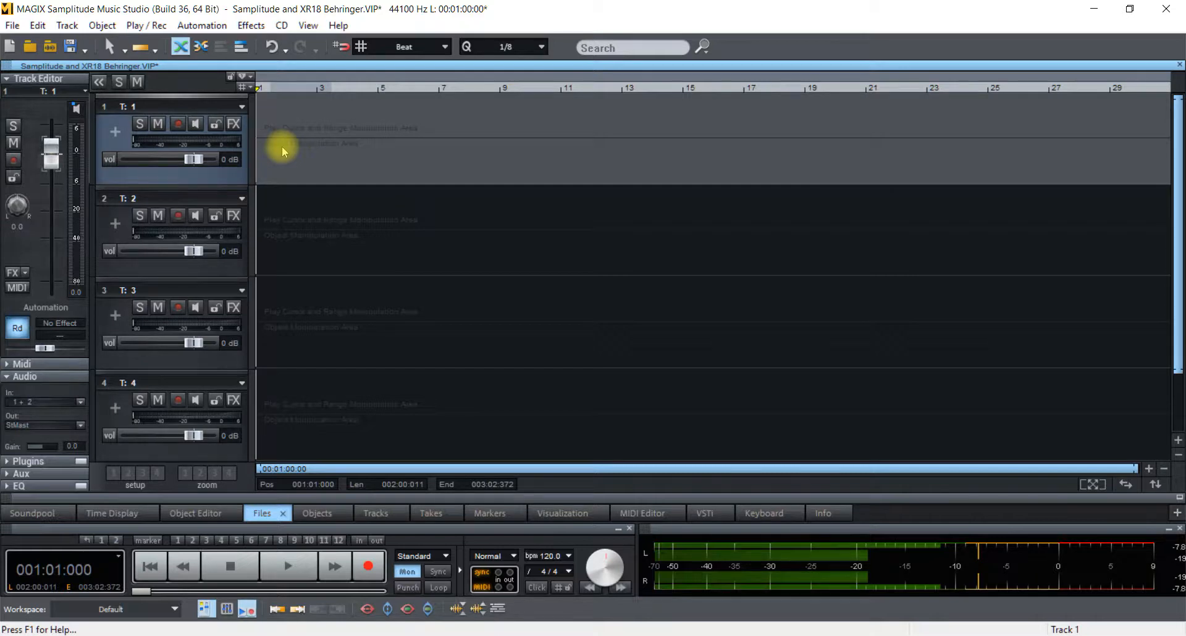
pyautogui.moveTo(83, 354)
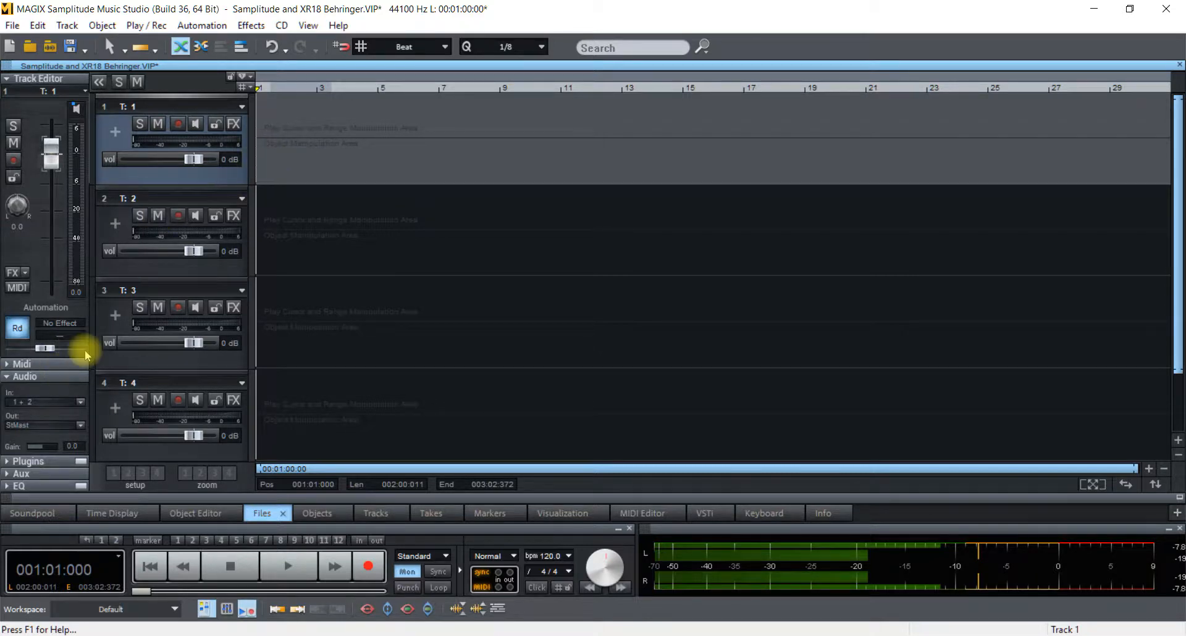
pyautogui.click(174, 223)
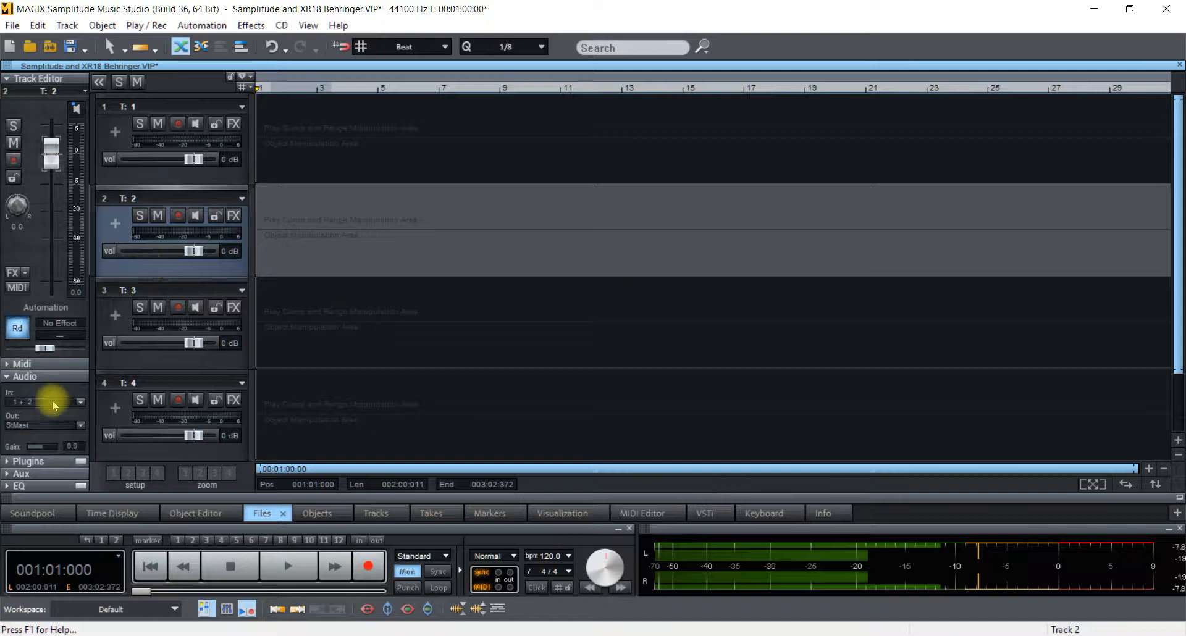
pyautogui.click(38, 402)
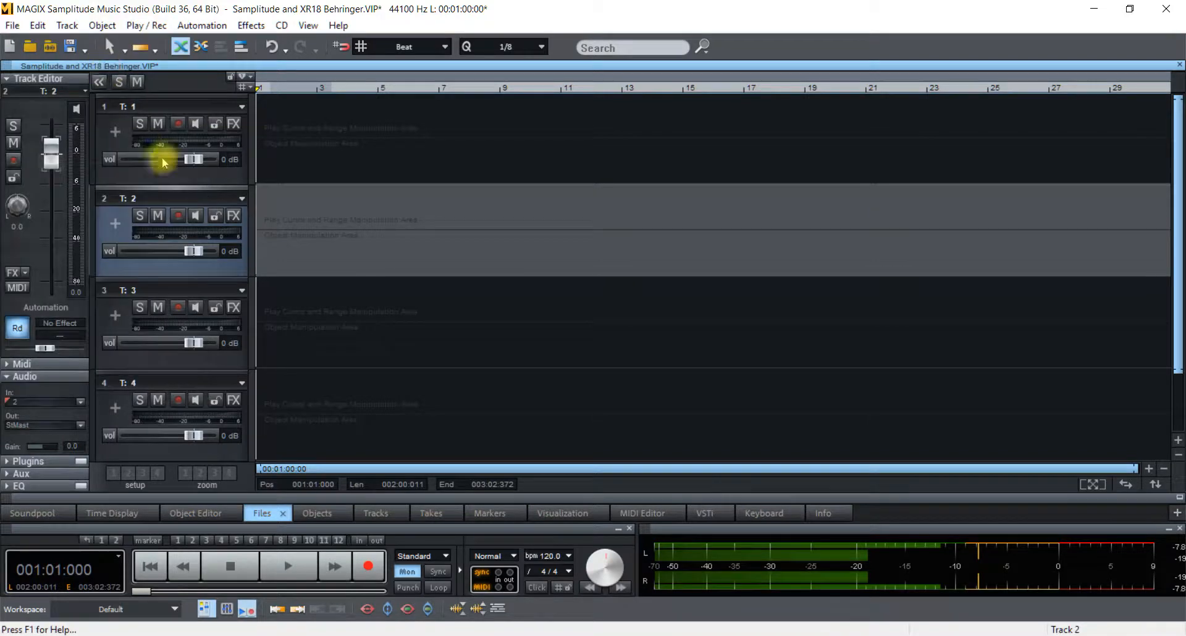
# Rename tracks one to four as Drum, Guitar, Bass and Vocal
pyautogui.click(140, 106)
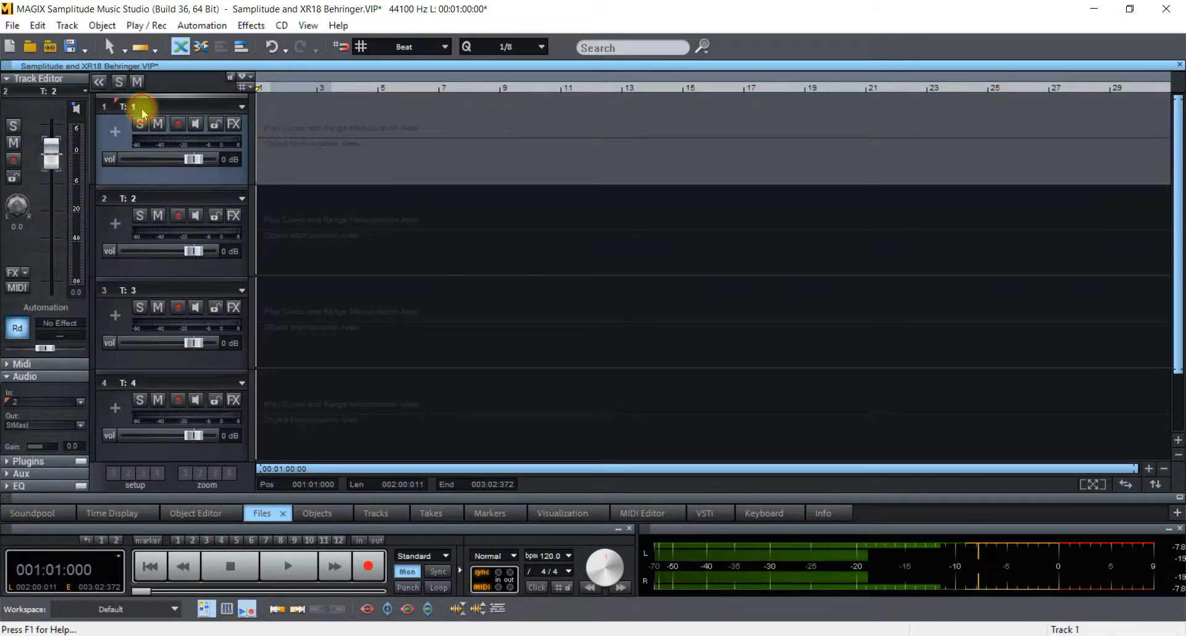
pyautogui.doubleClick(132, 106)
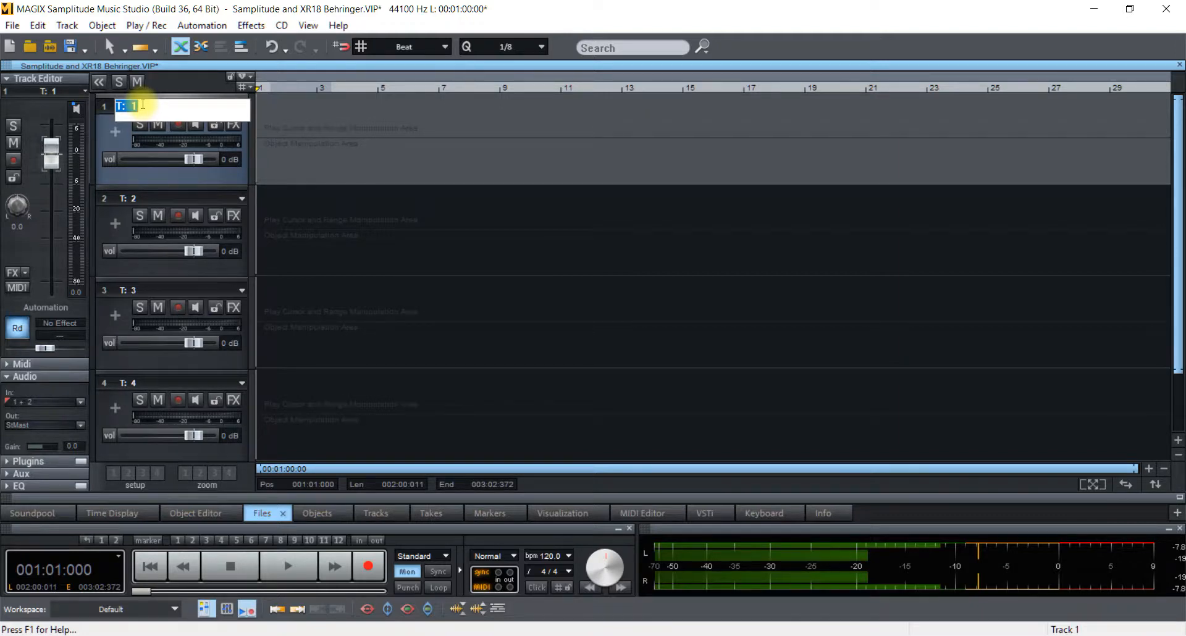
pyautogui.write('Drum')
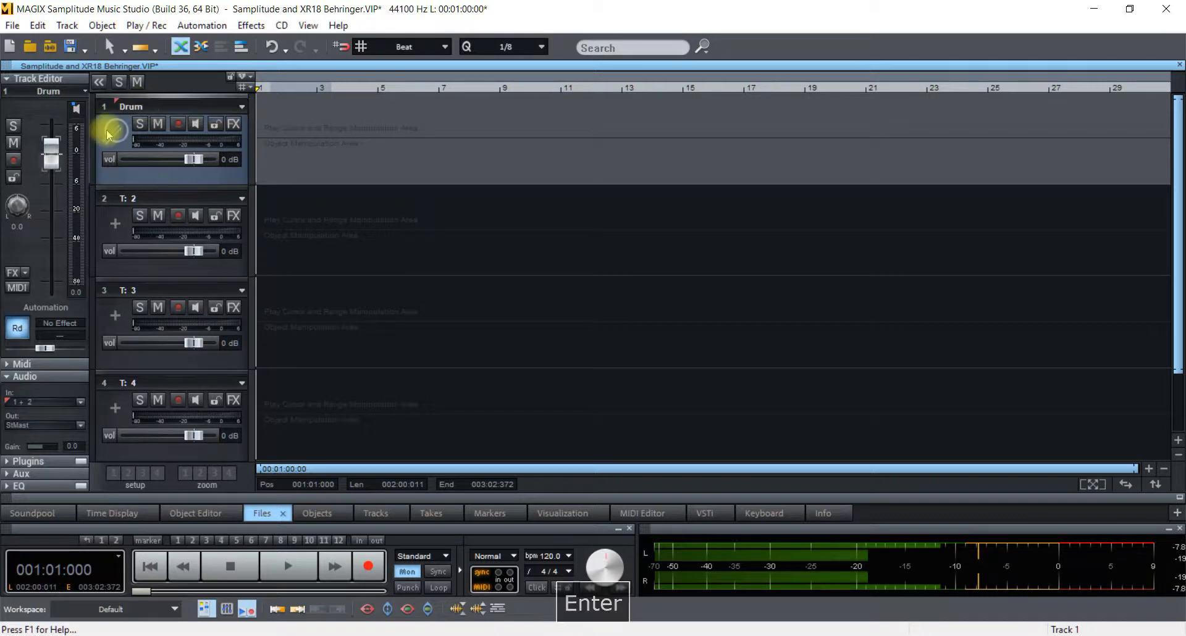
pyautogui.doubleClick(132, 199)
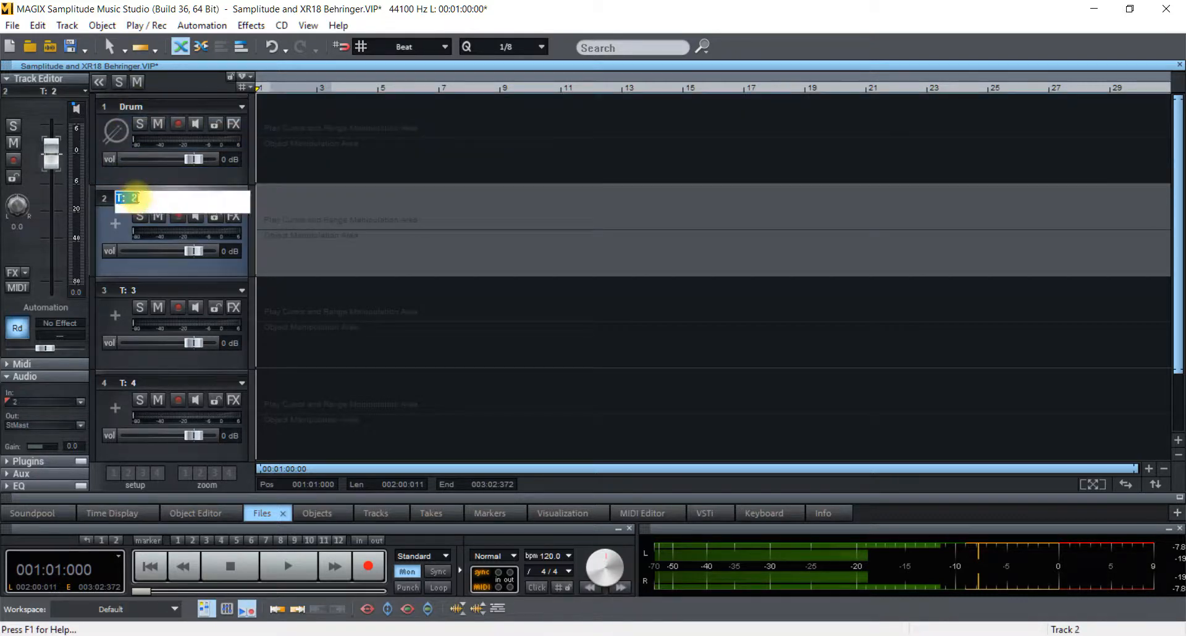
pyautogui.write('Guitar')
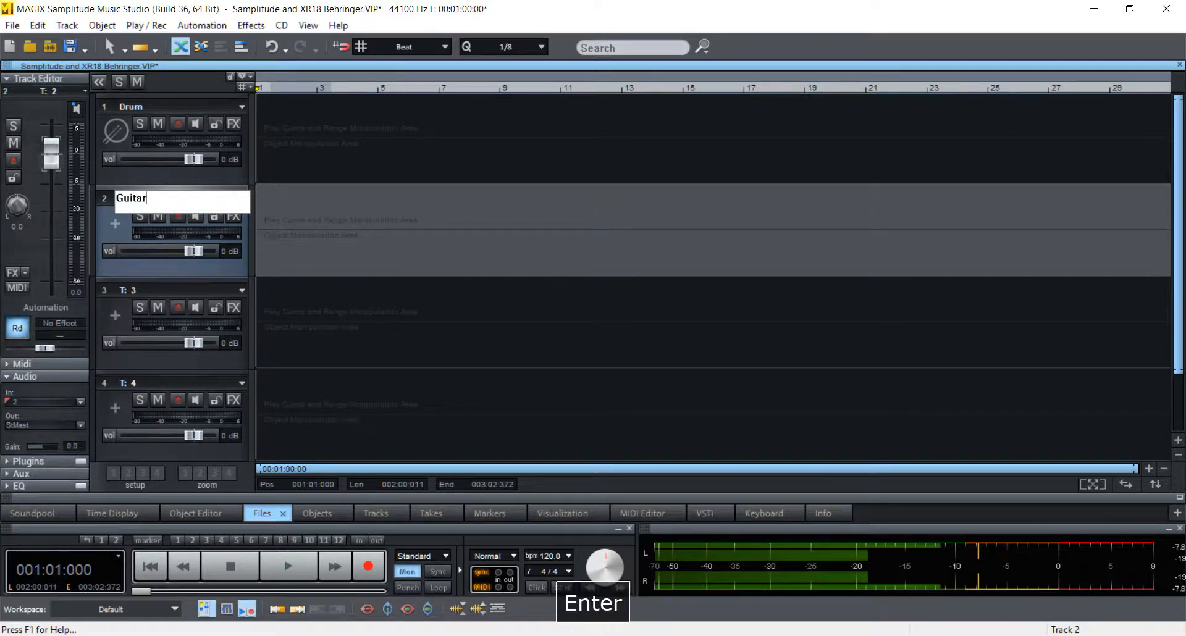
pyautogui.press('enter')
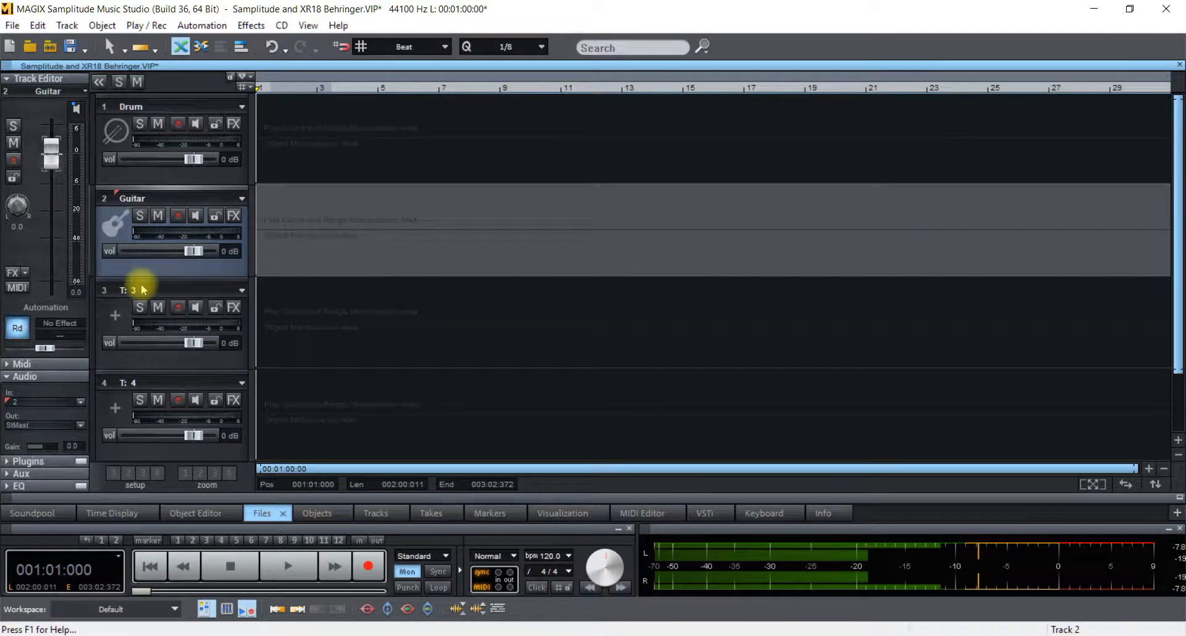
pyautogui.write('Bass')
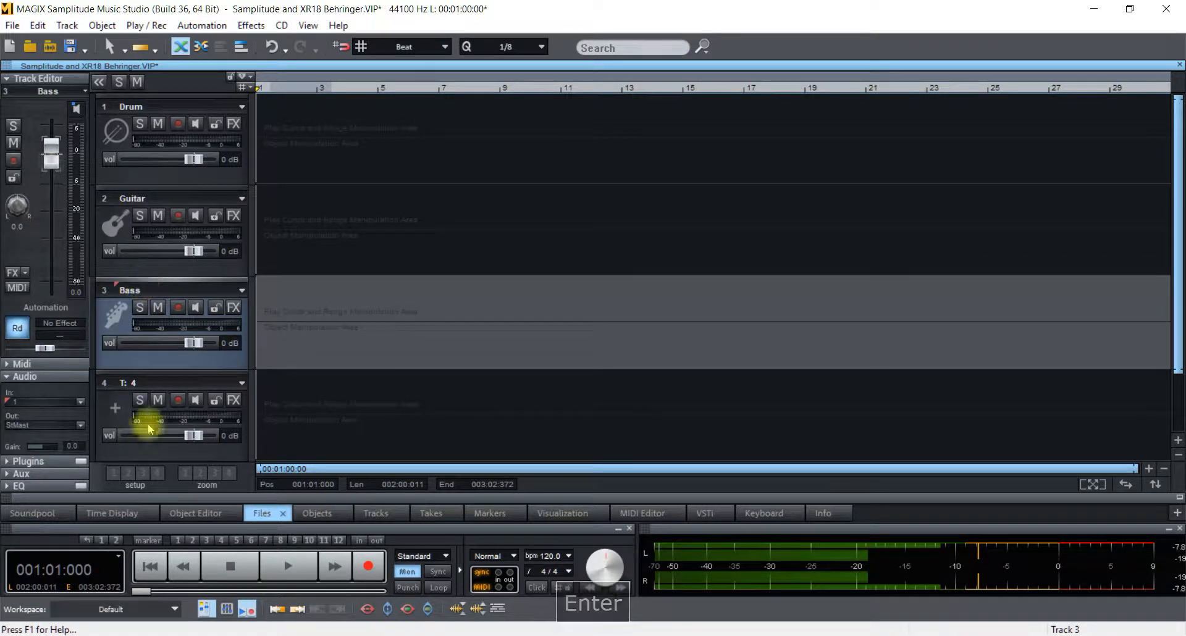
pyautogui.doubleClick(132, 383)
pyautogui.write('Vocal')
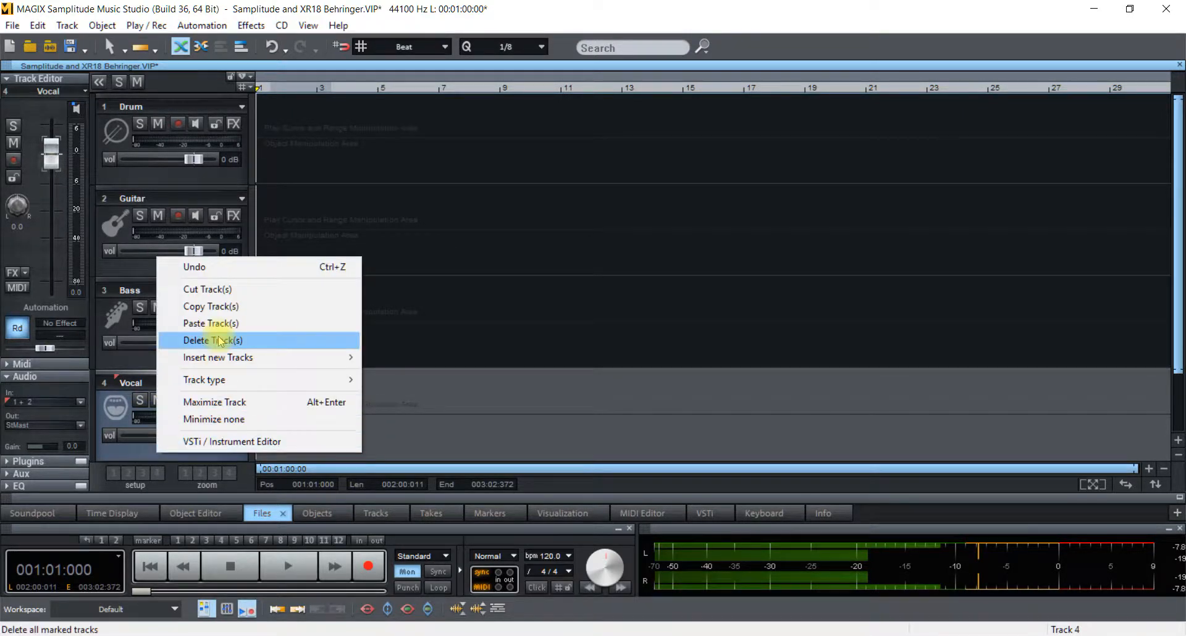
pyautogui.moveTo(203, 380)
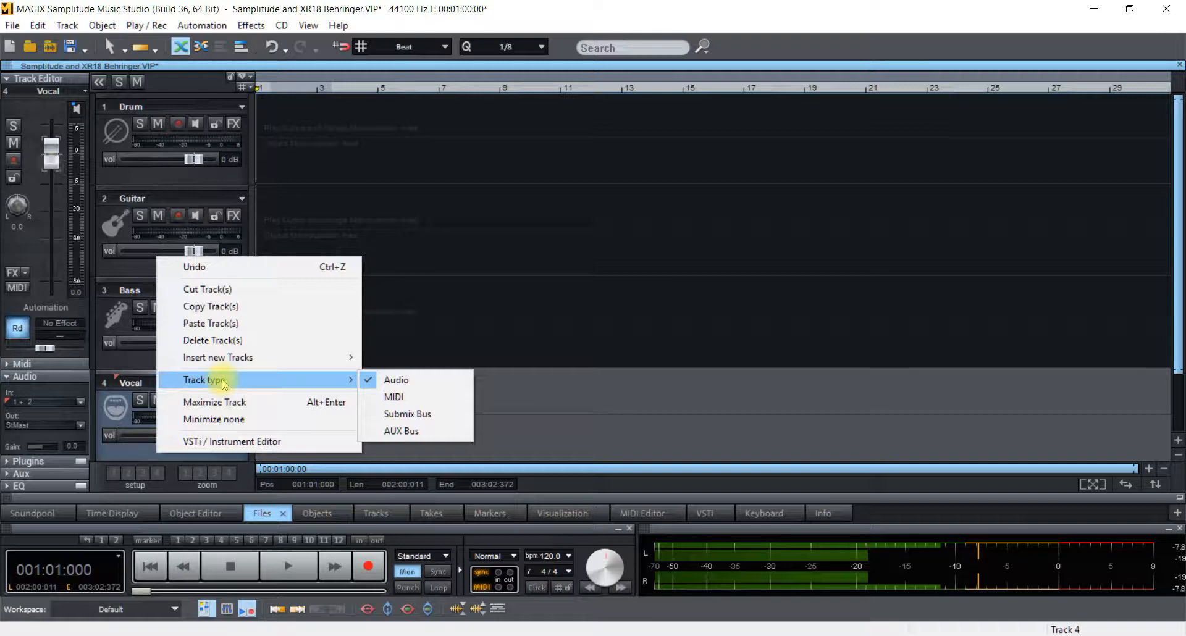
pyautogui.moveTo(216, 357)
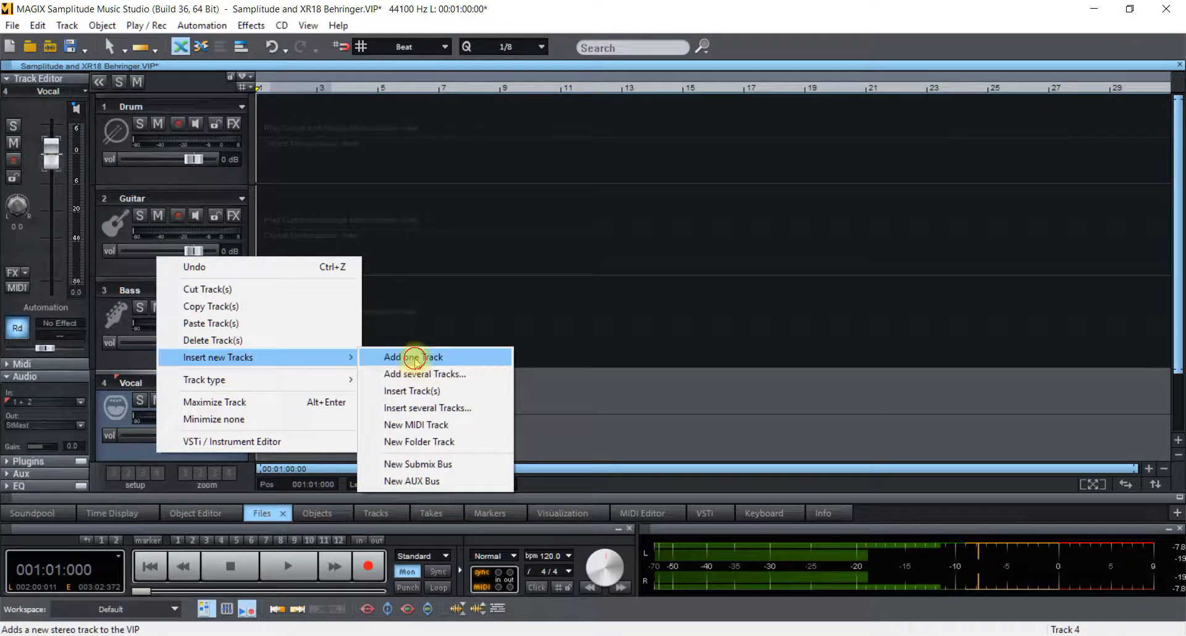
# Add one new track and name it Keyboard
pyautogui.click(413, 356)
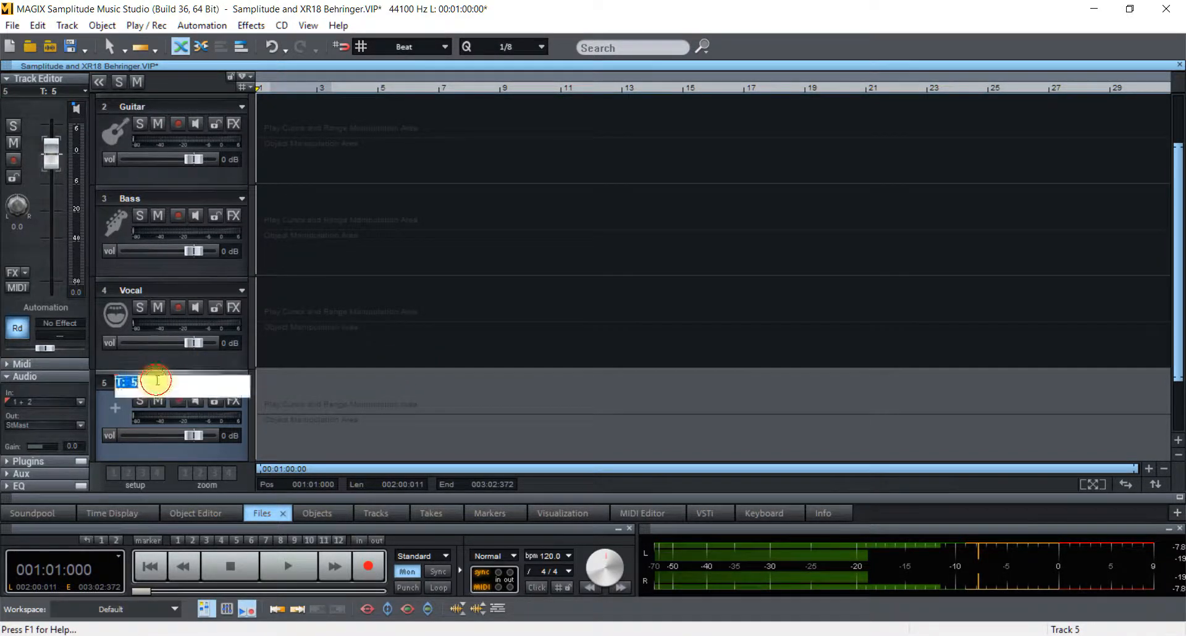
pyautogui.write('Keyb')
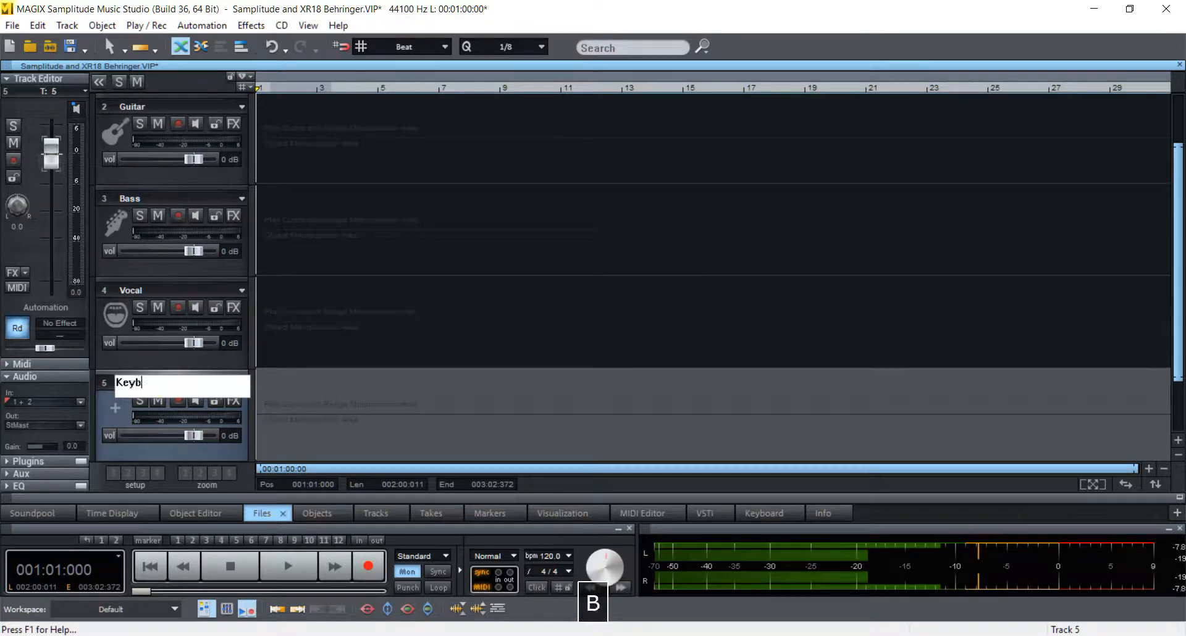
pyautogui.write('oard')
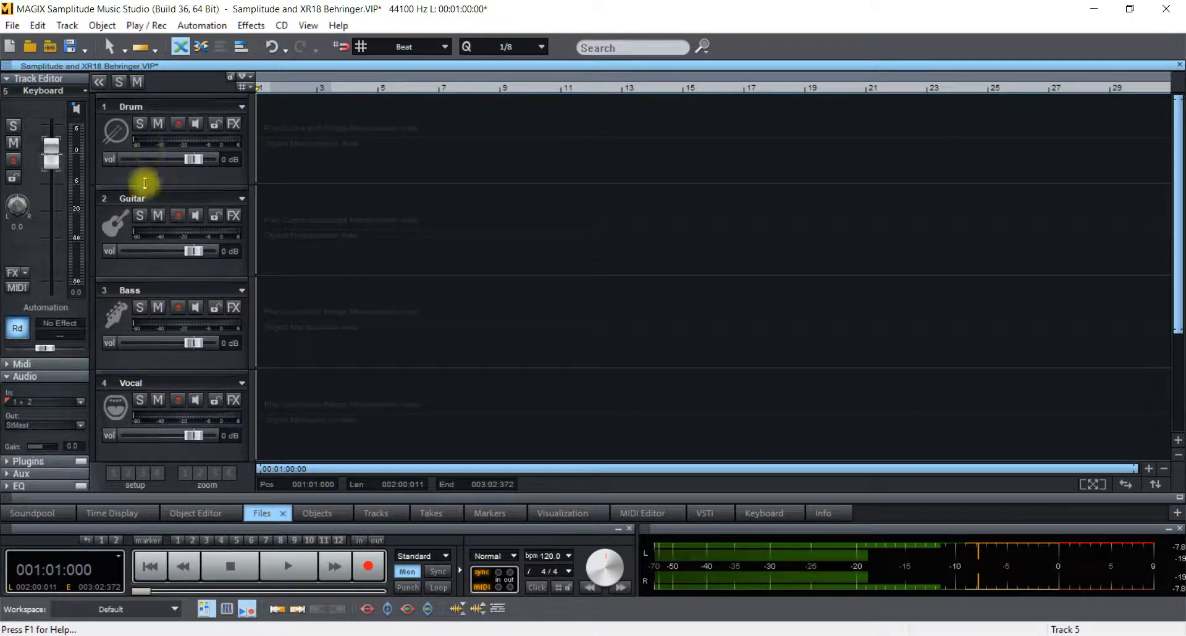
pyautogui.moveTo(141, 270)
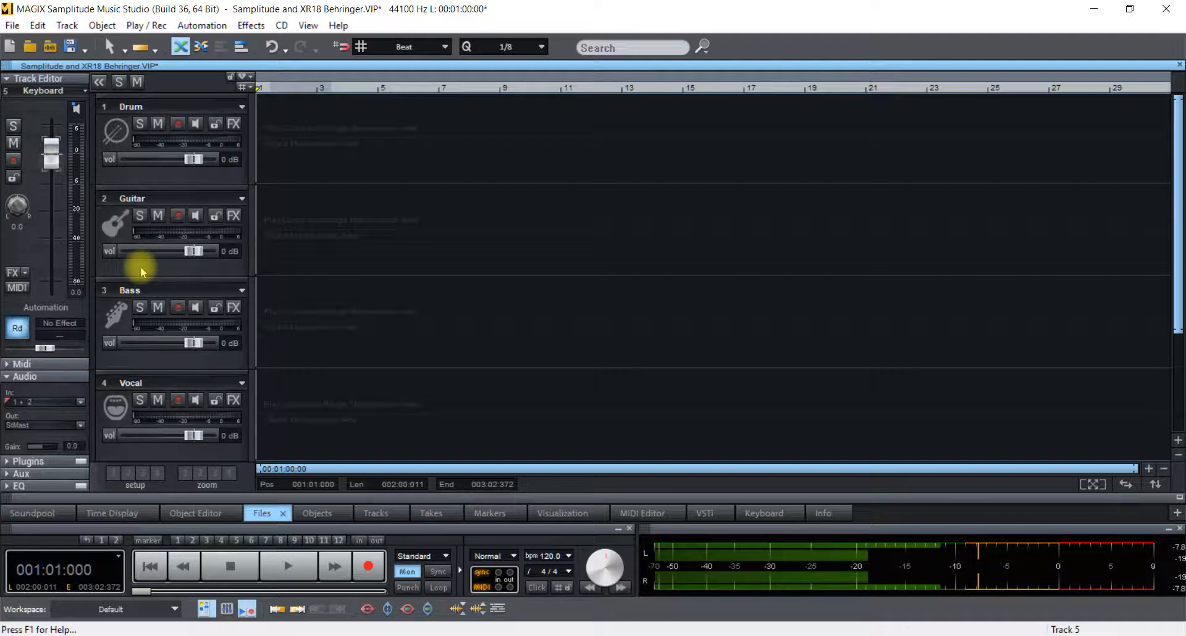
pyautogui.moveTo(141, 271)
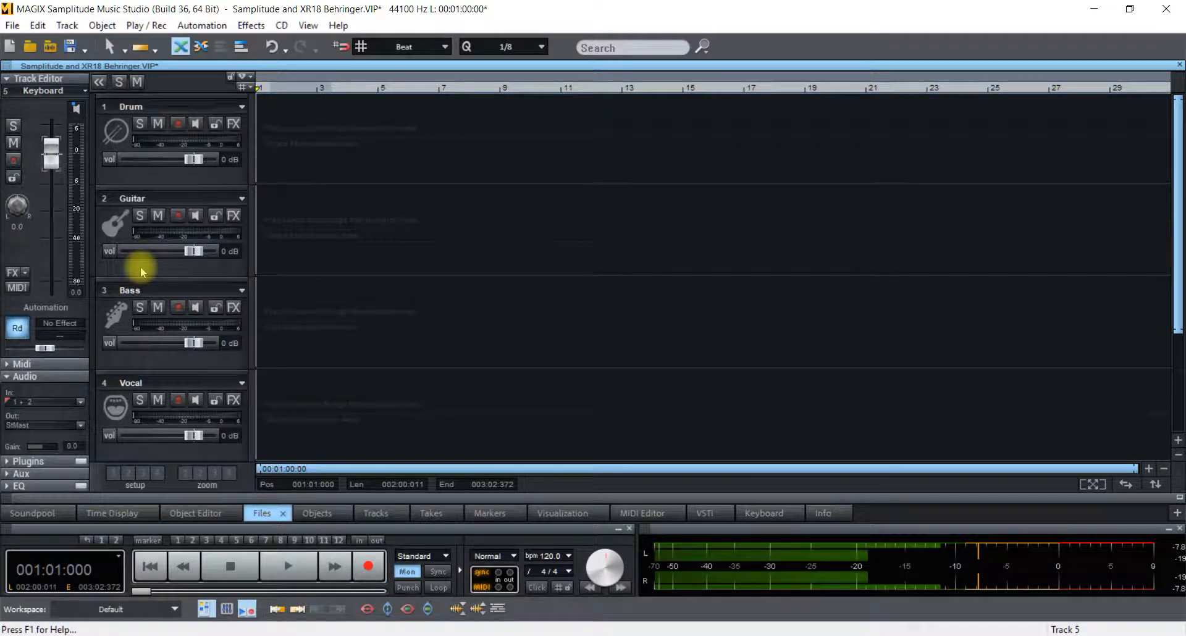
pyautogui.moveTo(525, 287)
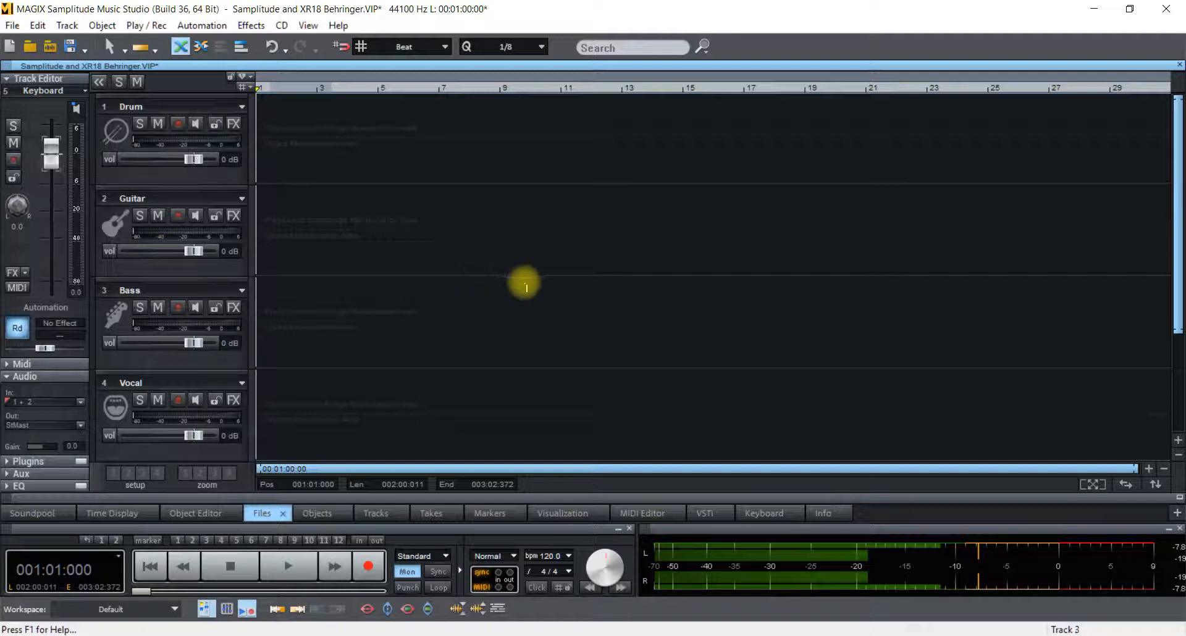